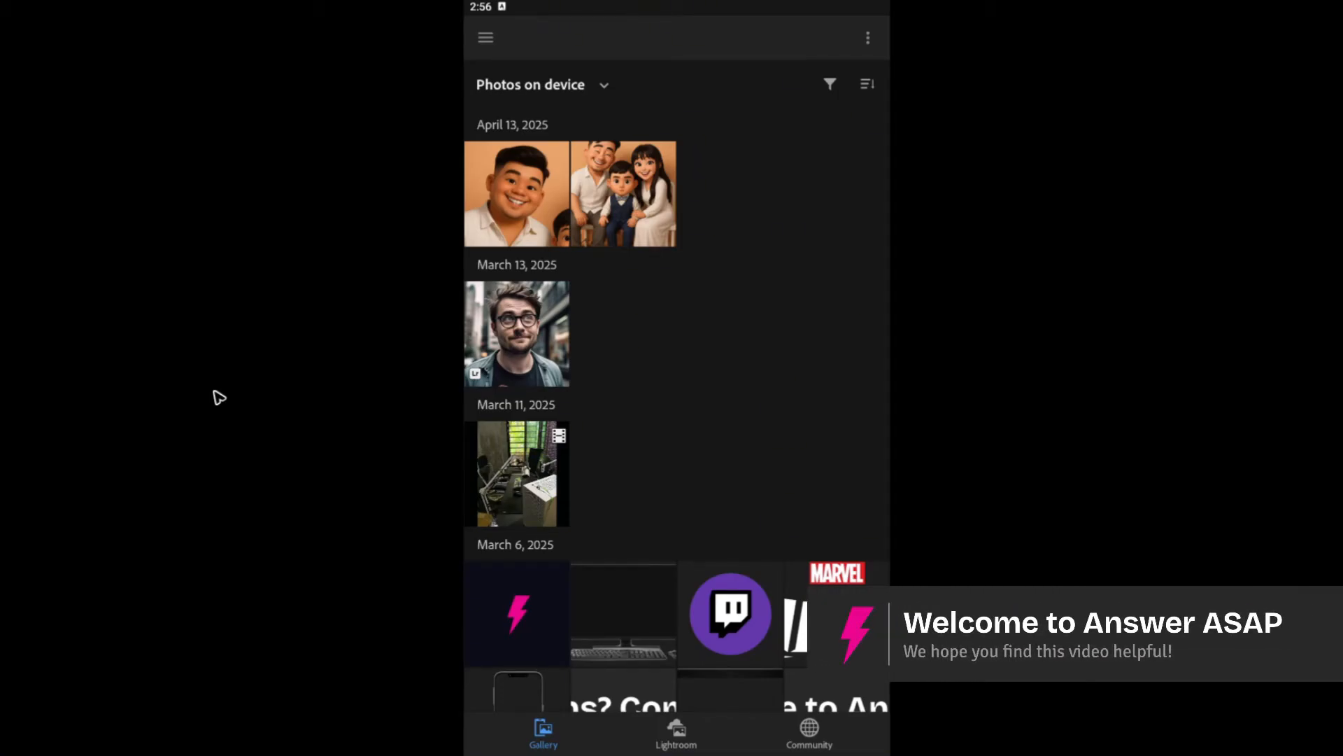
mouse_move(878, 471)
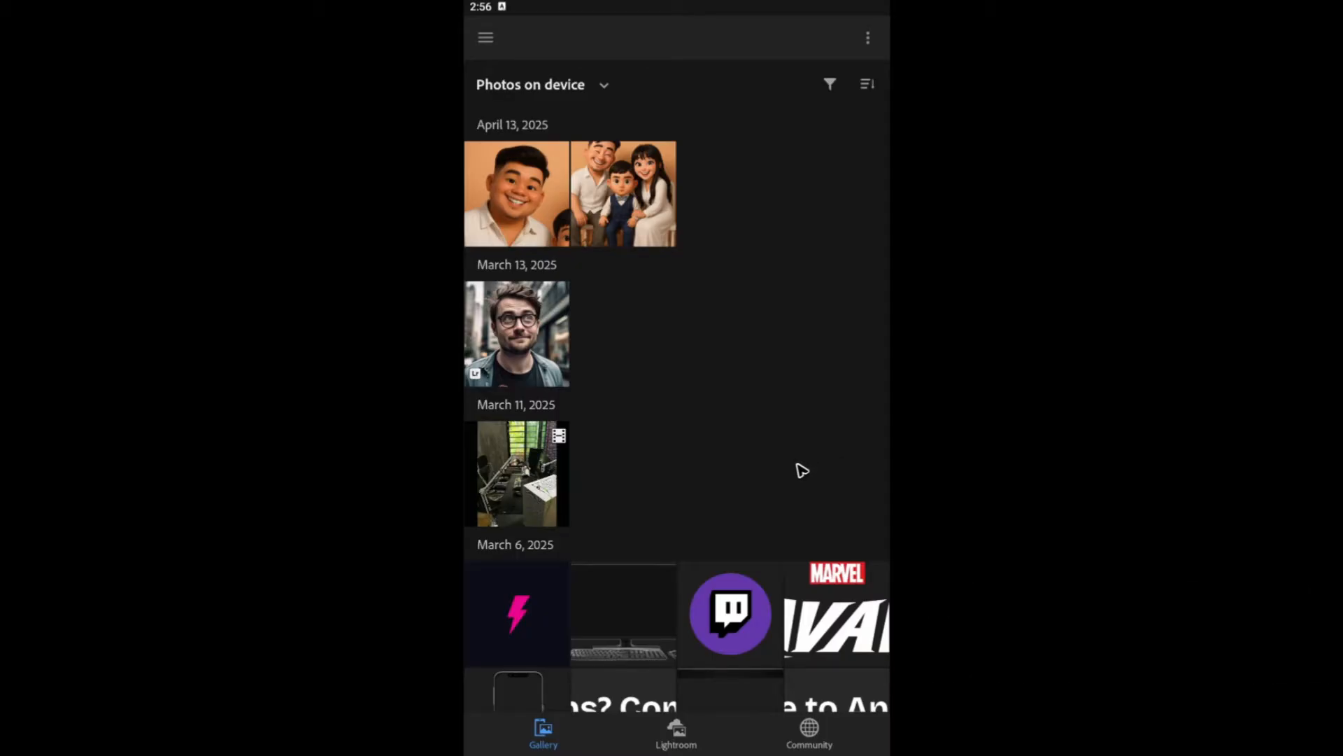
mouse_move(749, 431)
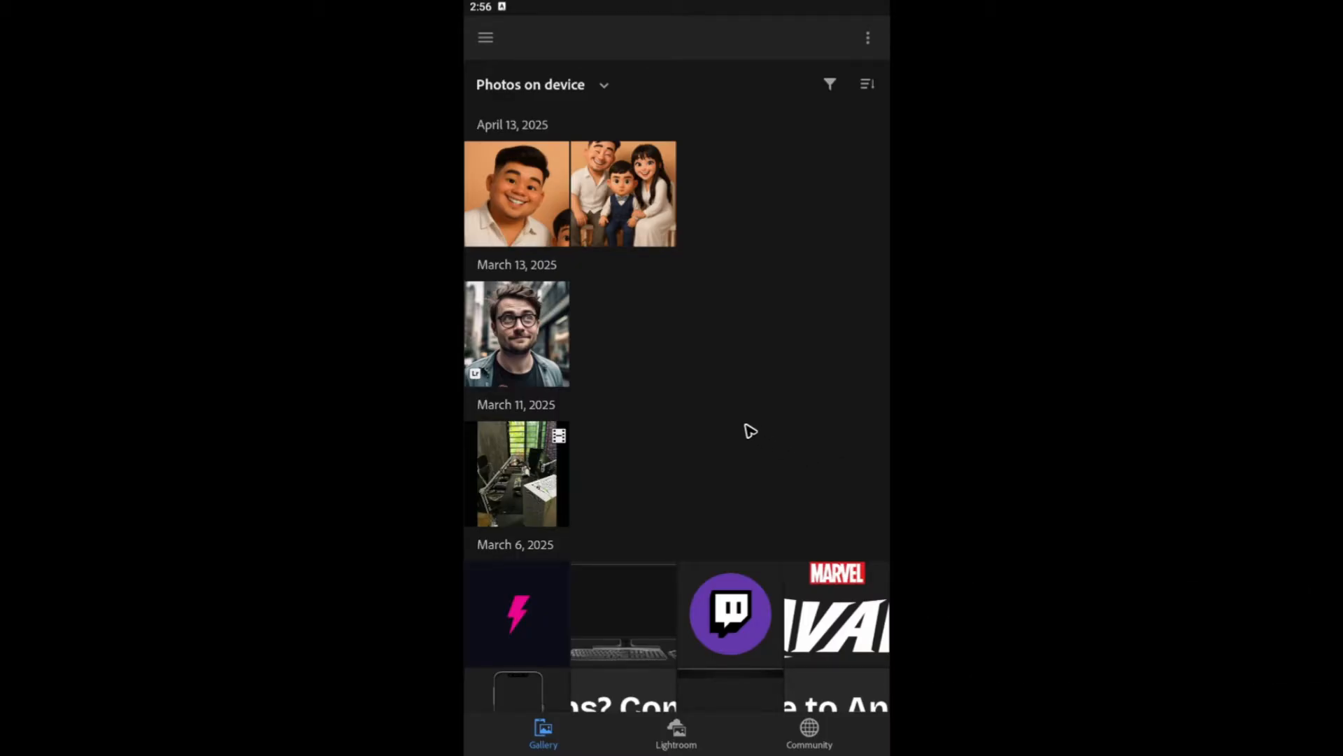
mouse_move(741, 435)
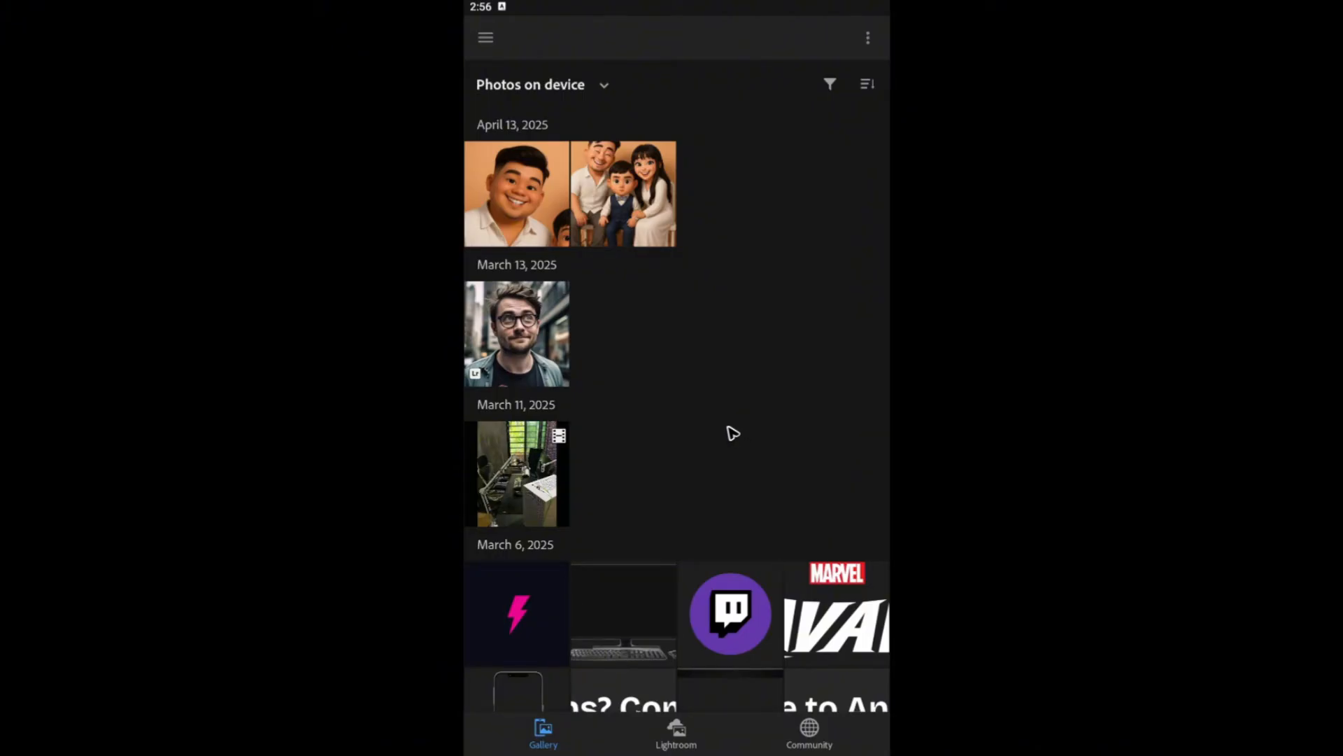
mouse_move(730, 428)
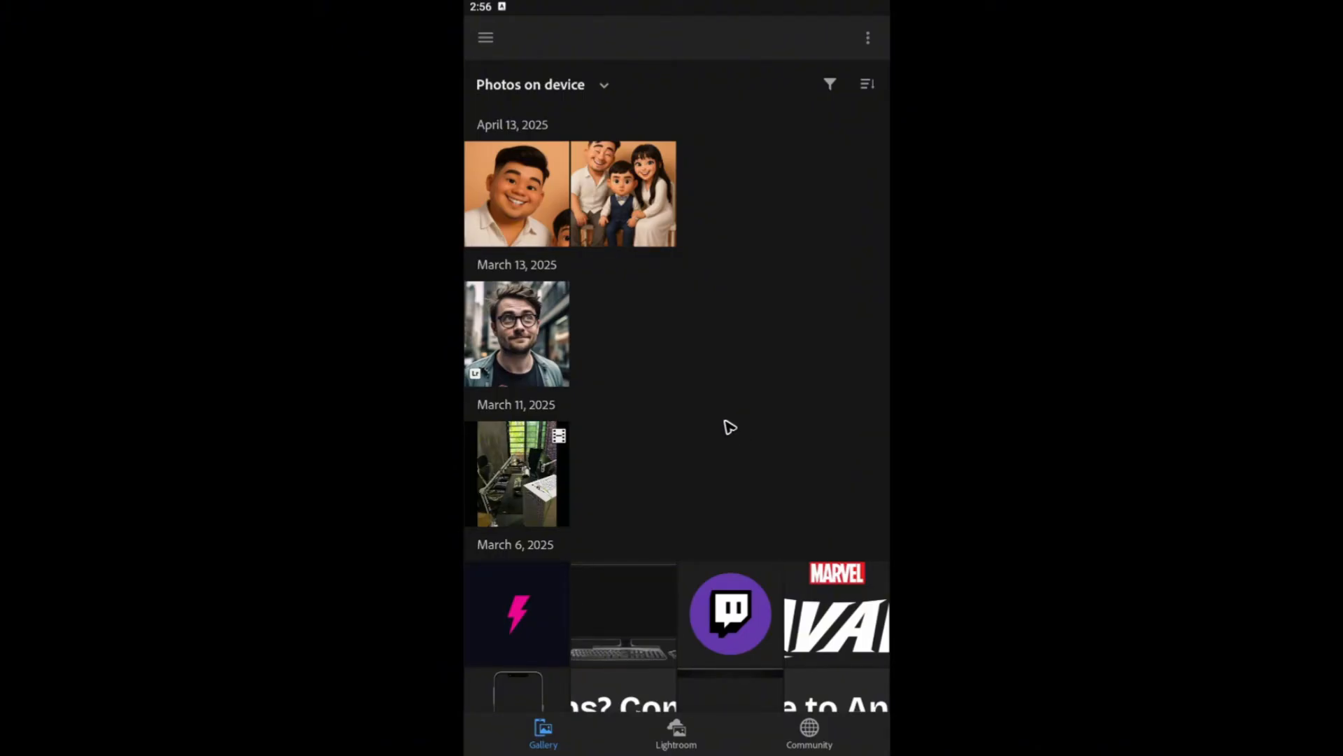
mouse_move(727, 432)
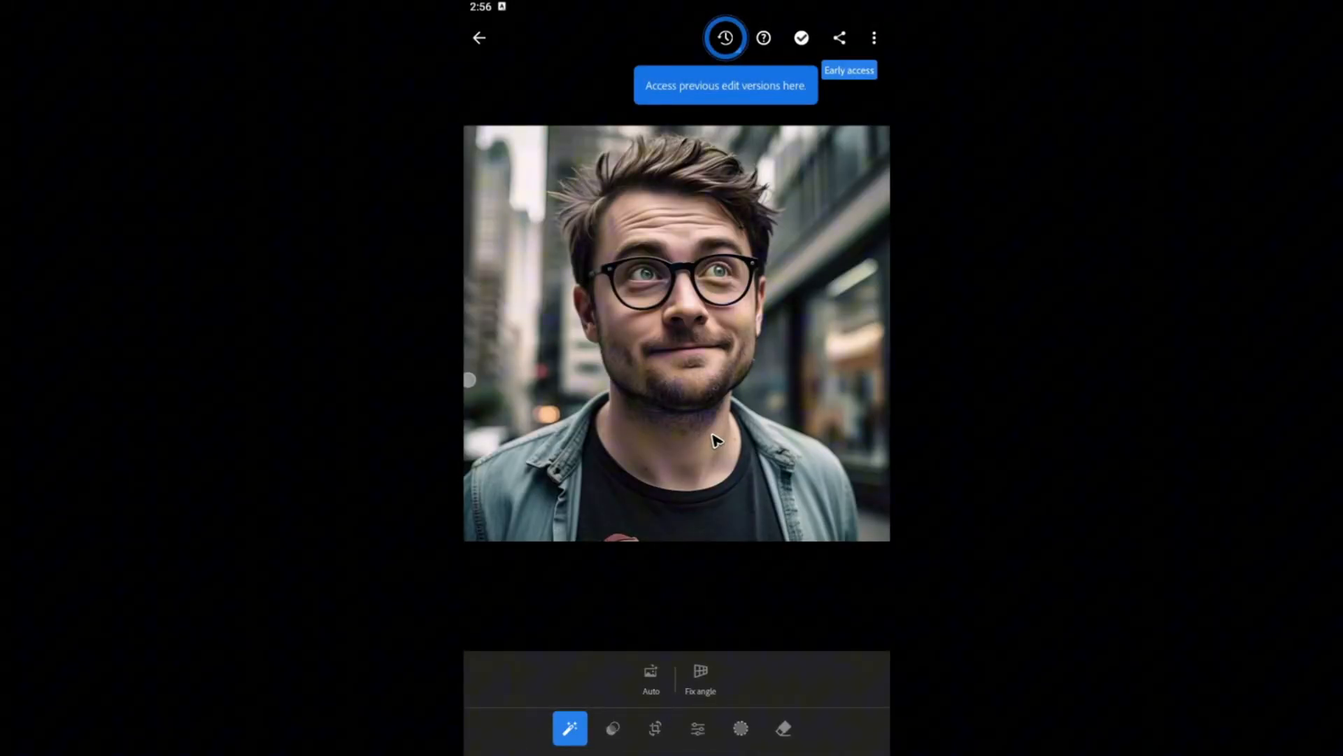
mouse_move(704, 458)
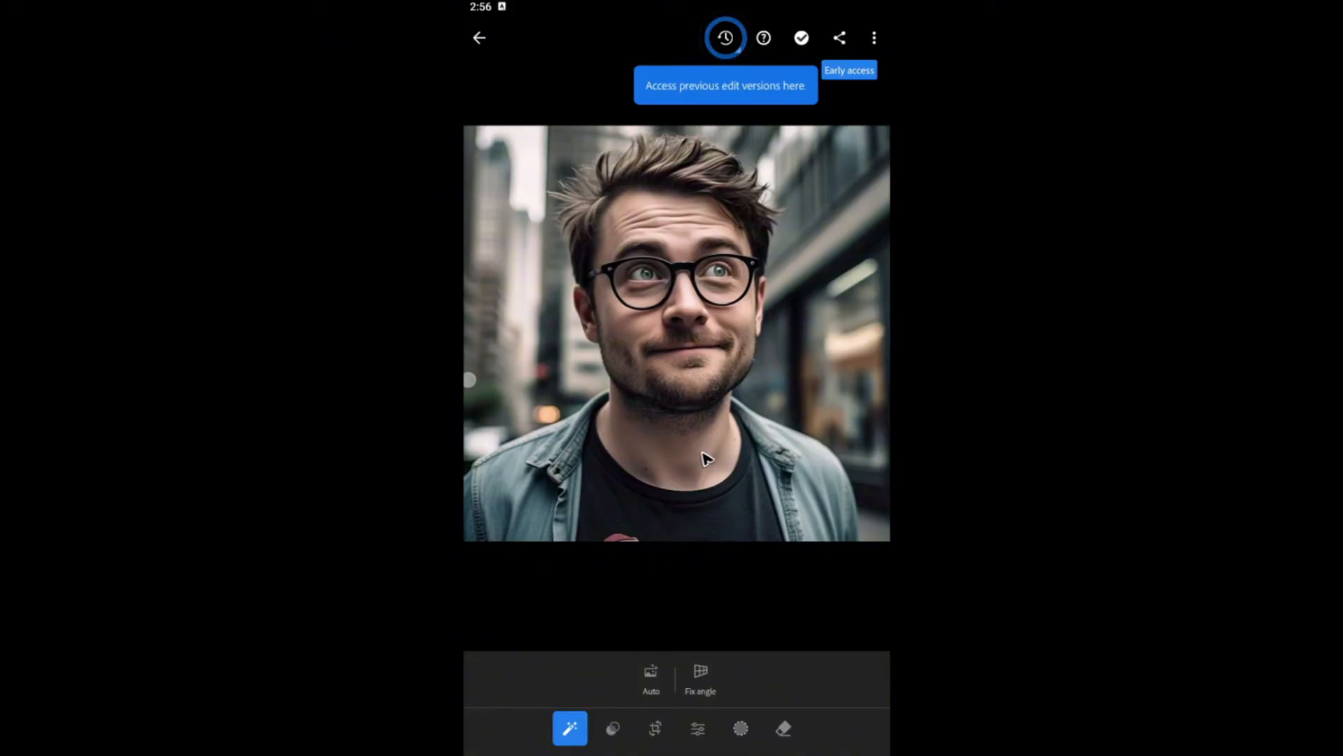
Dismiss the versions tip and auto-enhance the man-with-glasses portrait from the Actions menu
click(801, 38)
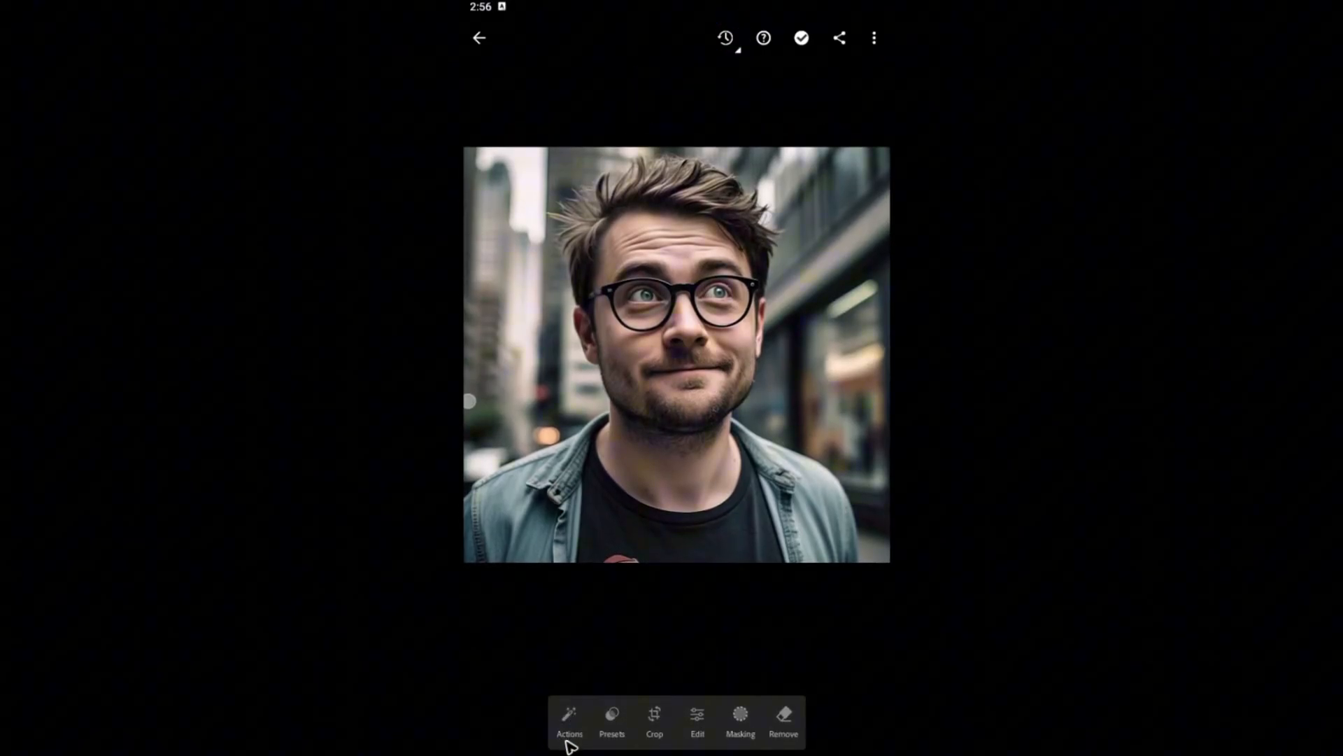
click(653, 722)
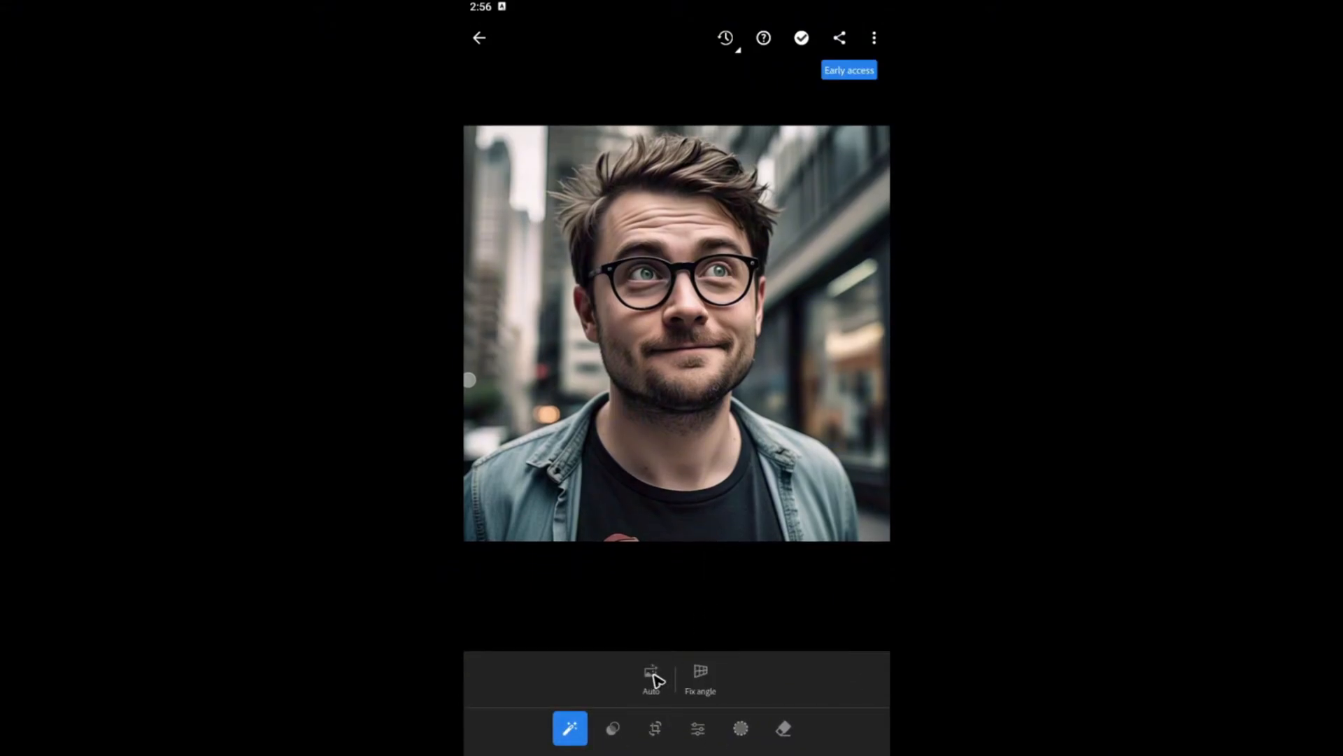
click(651, 676)
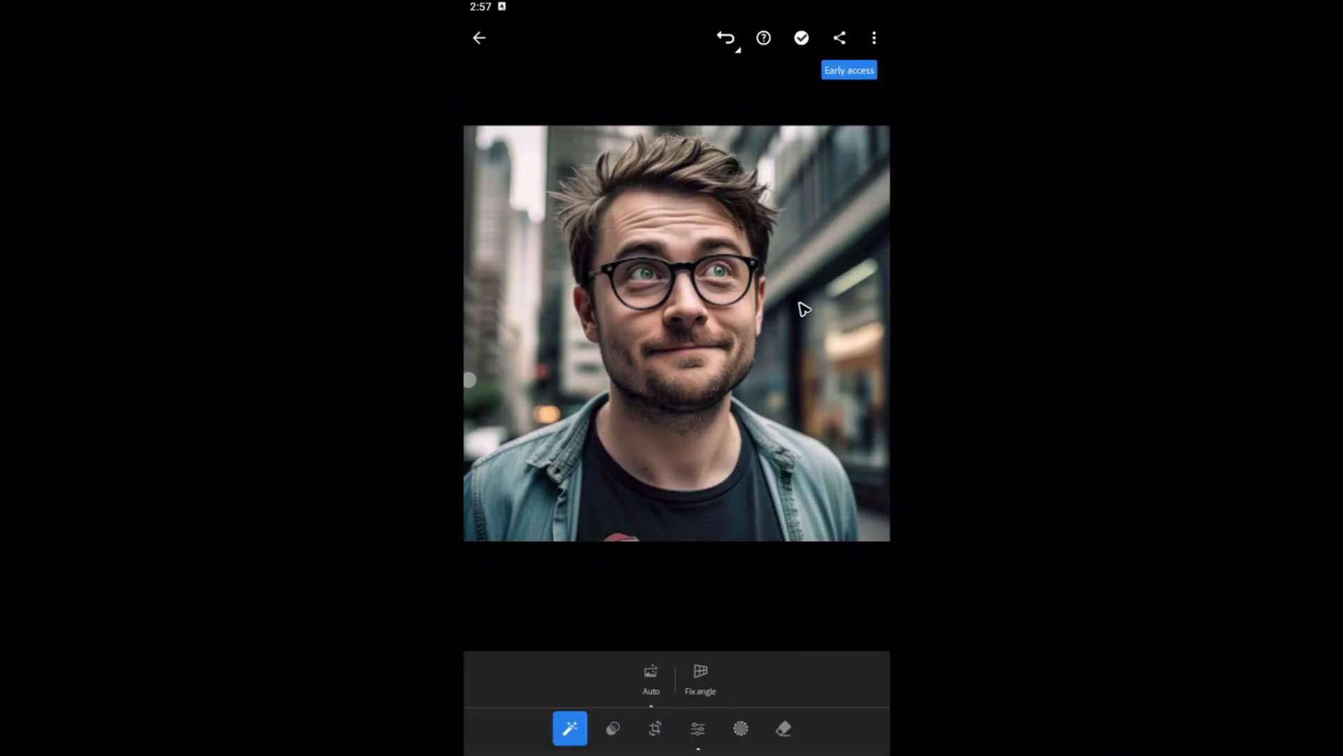
mouse_move(895, 532)
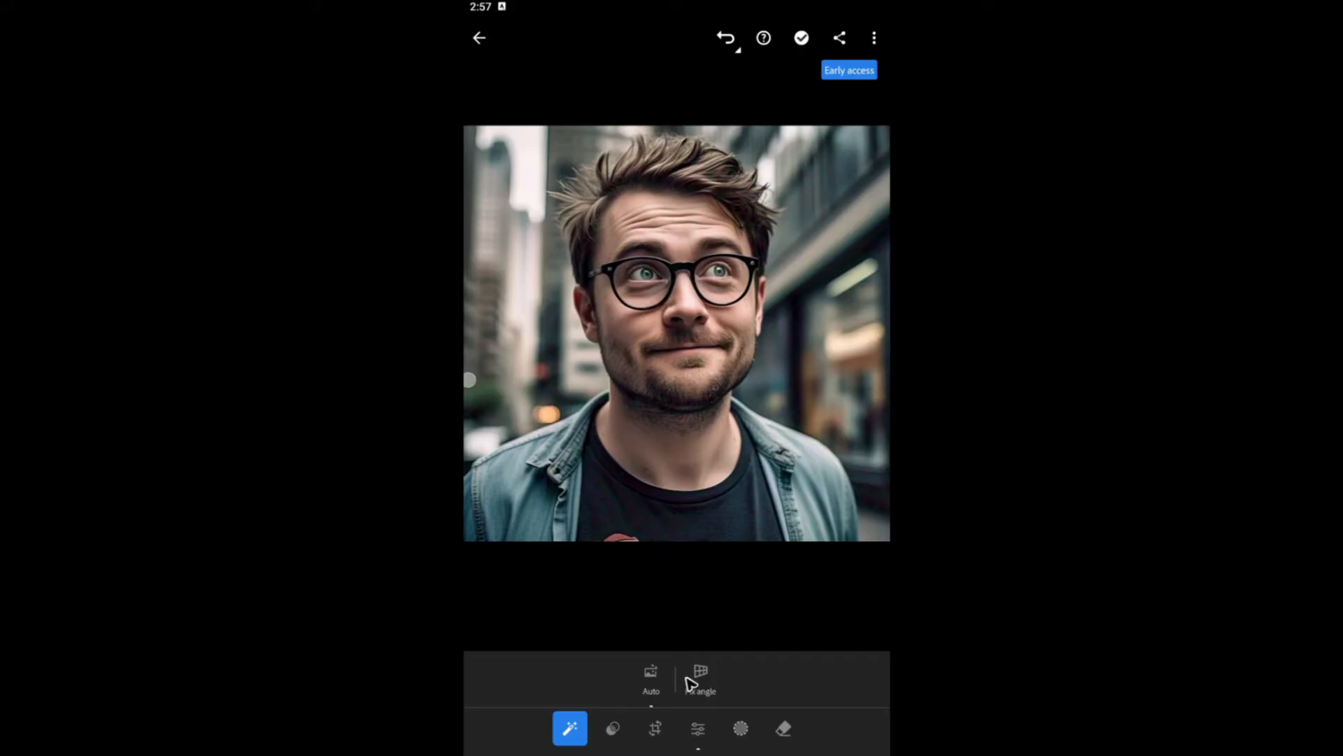
Apply sharpening amount +19 with detail +38 in the Detail adjustments, then move to Noise
click(697, 728)
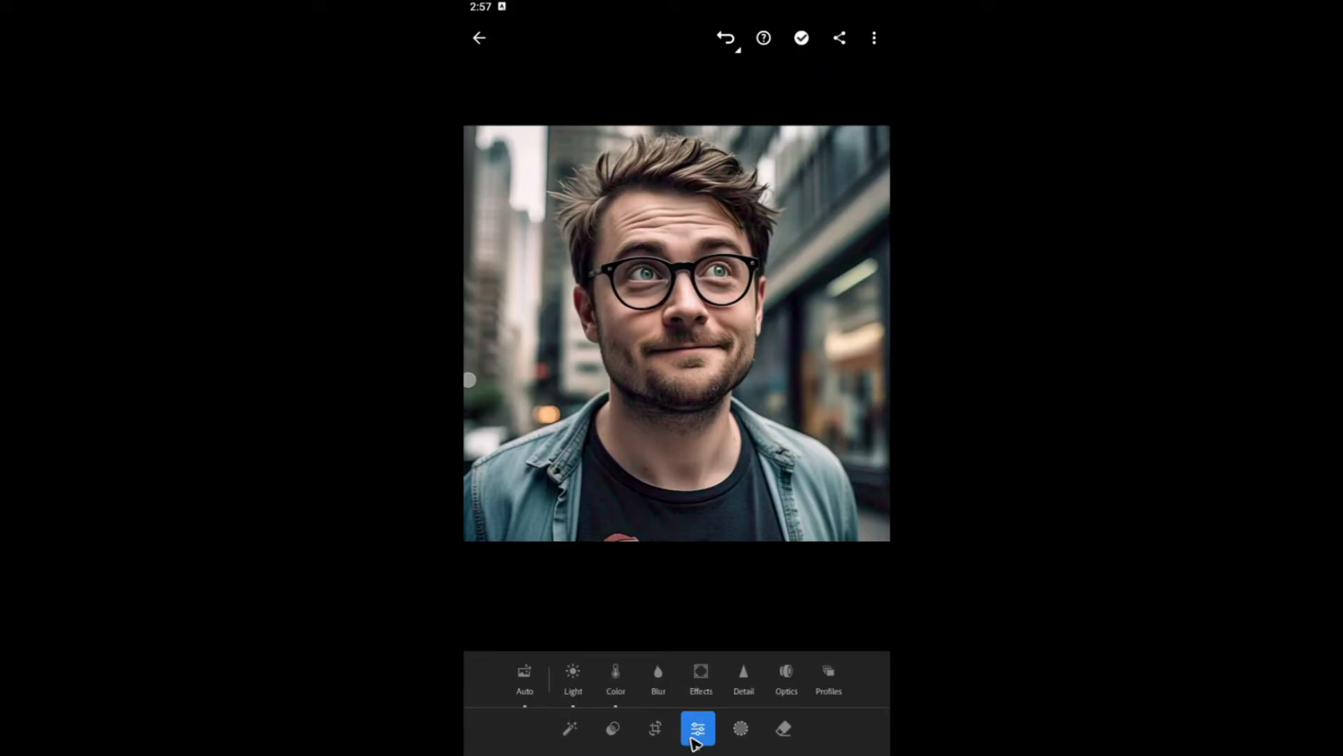
mouse_move(641, 692)
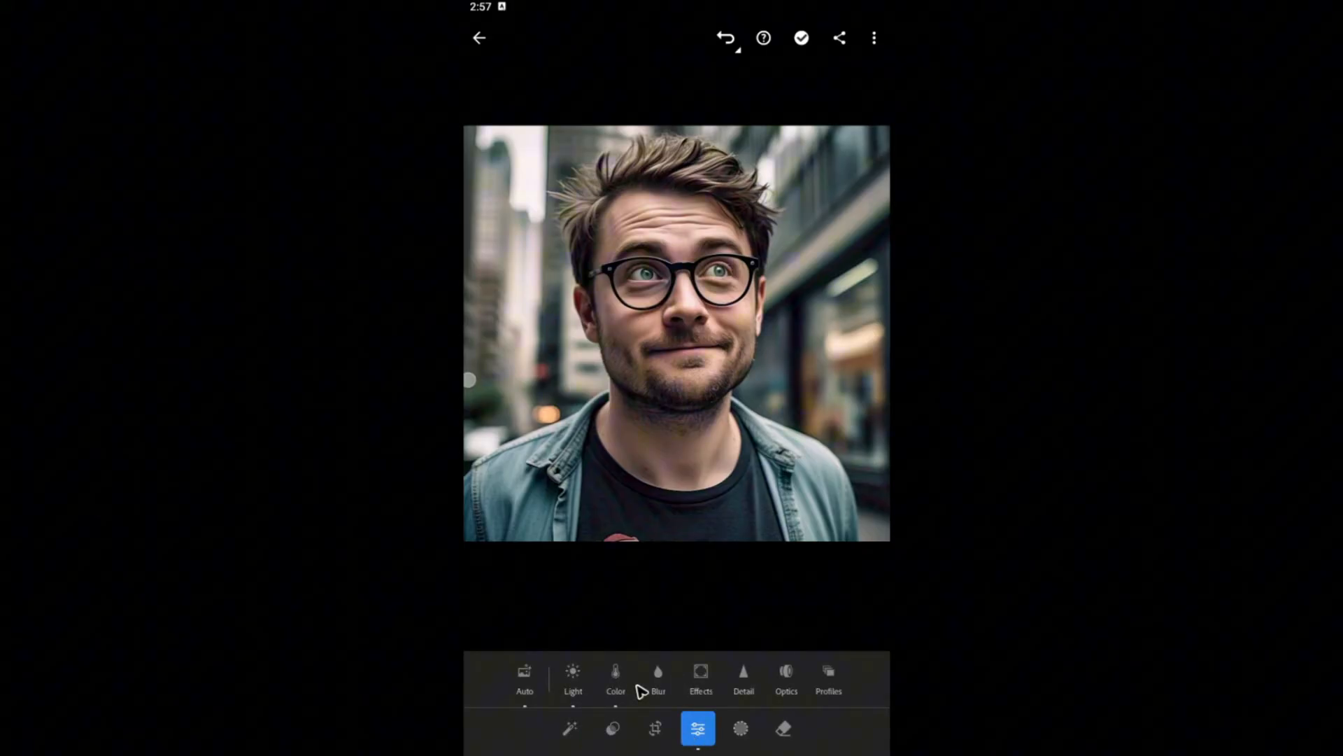
click(743, 676)
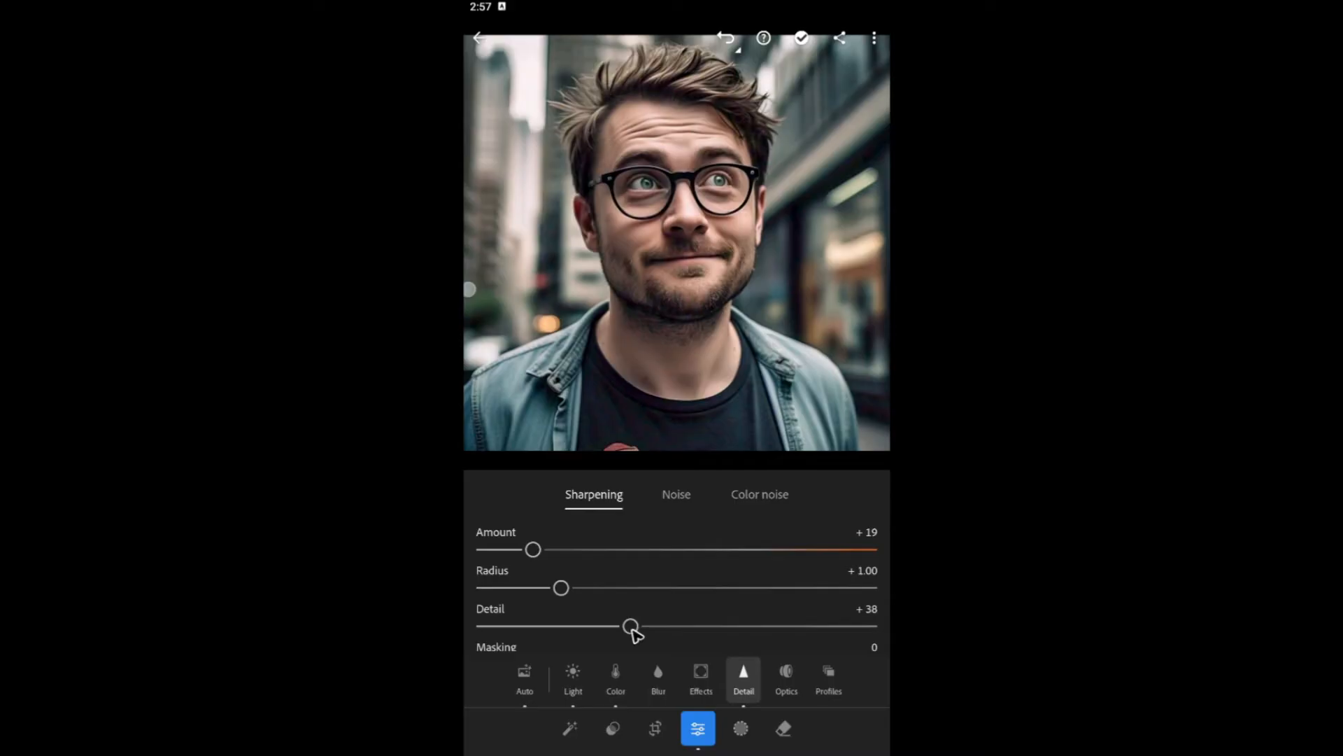
mouse_move(679, 621)
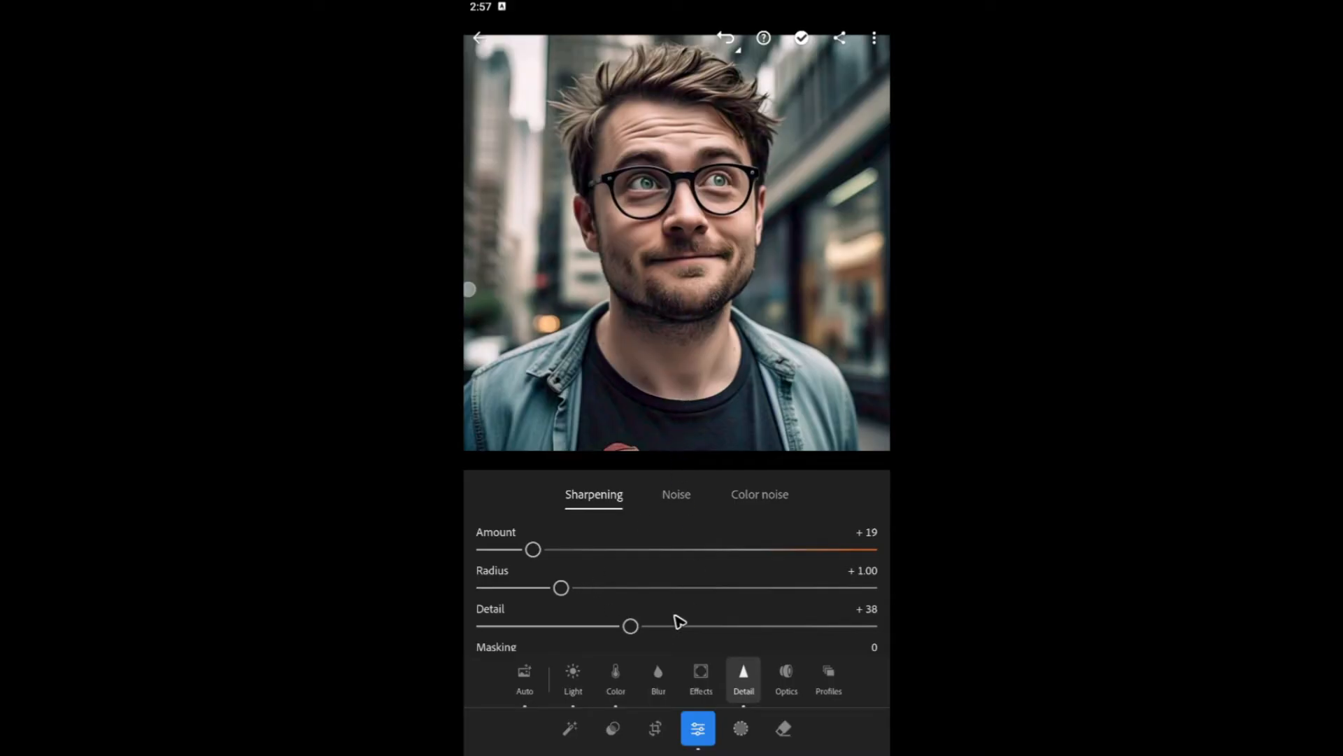
mouse_move(623, 568)
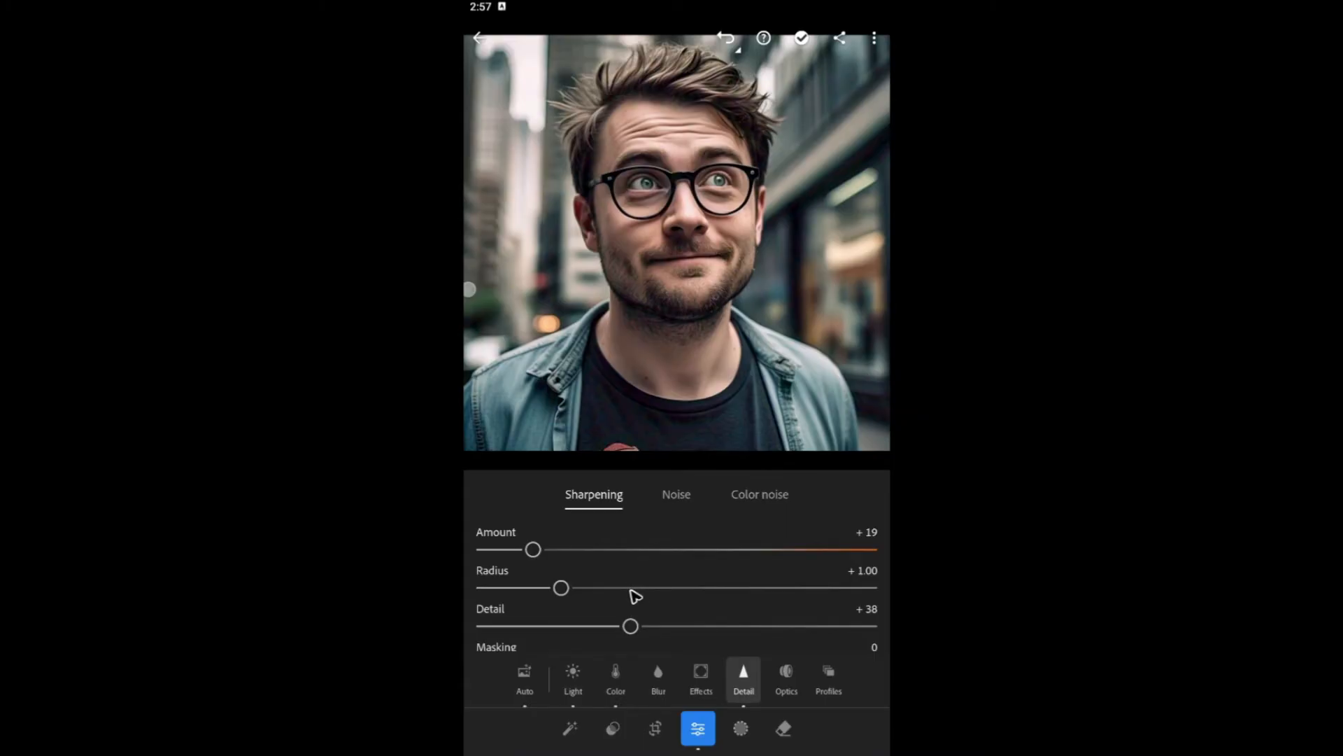
click(676, 494)
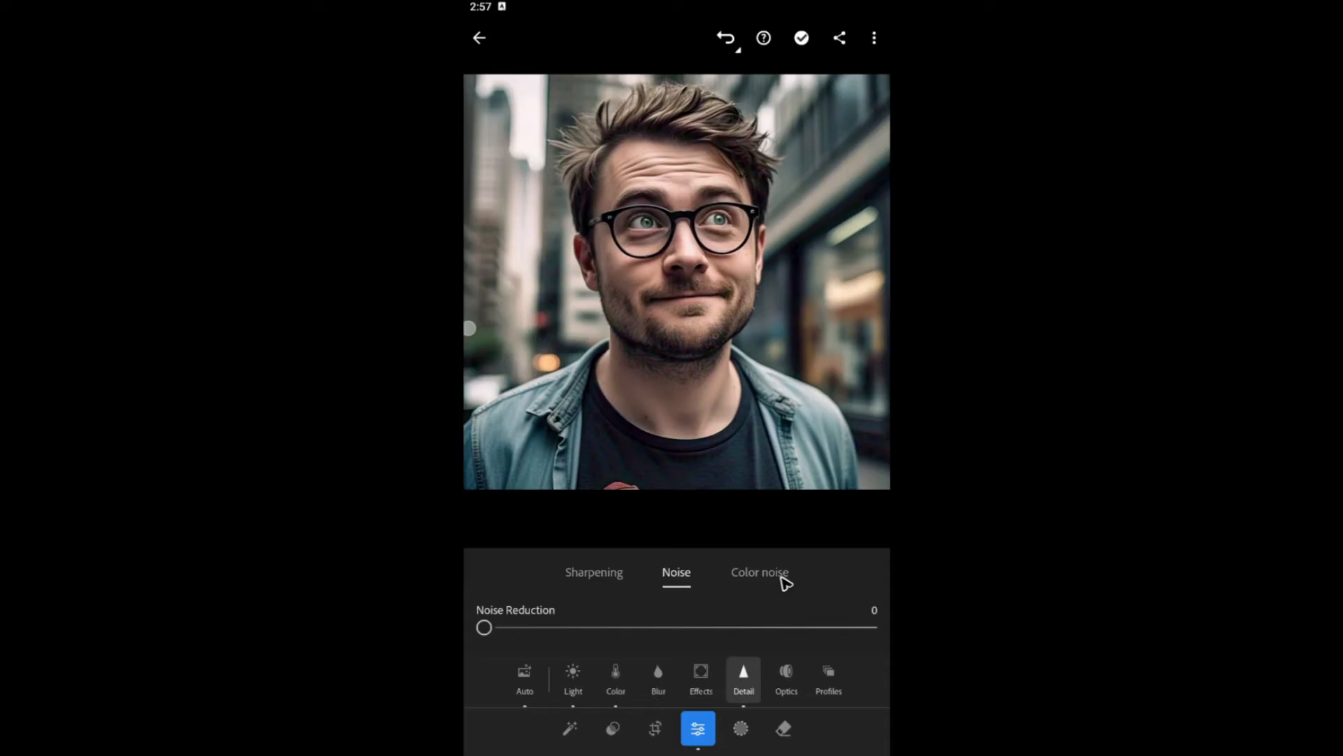
Switch to the Color noise settings to raise colour noise reduction toward 100
click(760, 573)
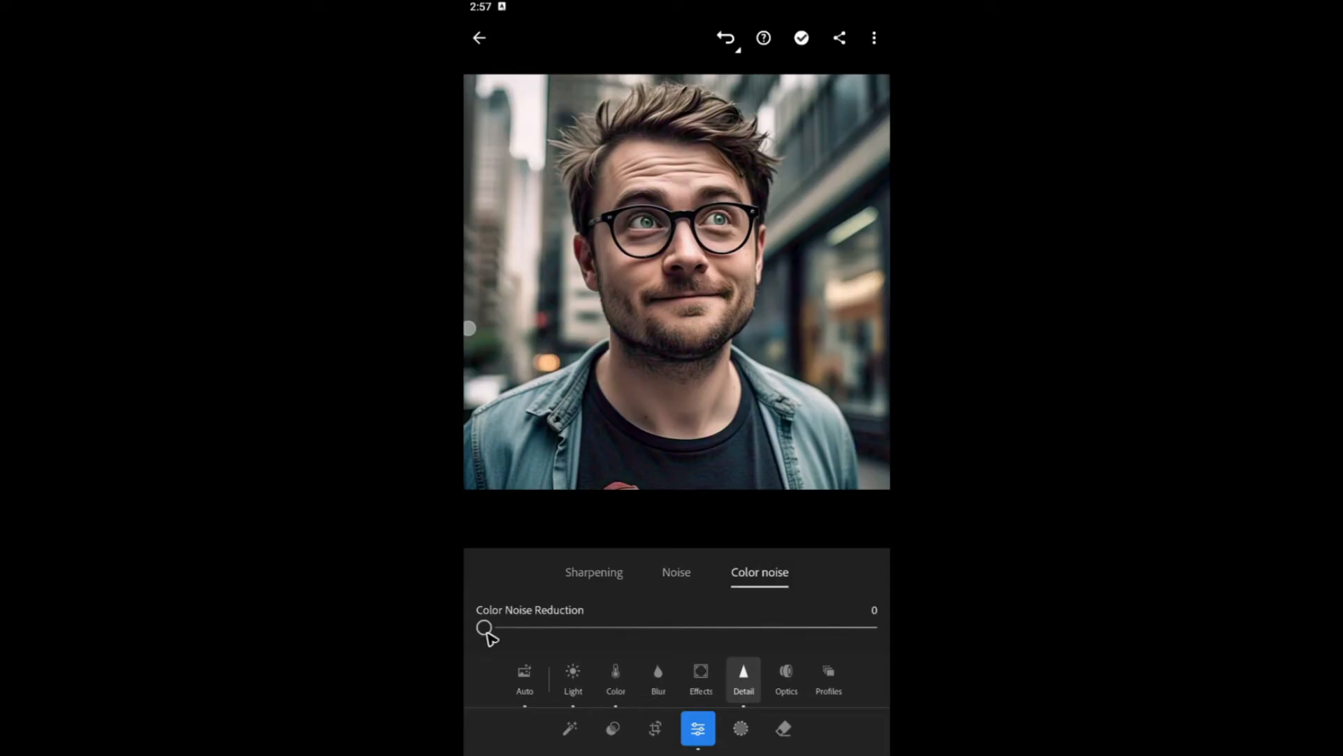
mouse_move(744, 634)
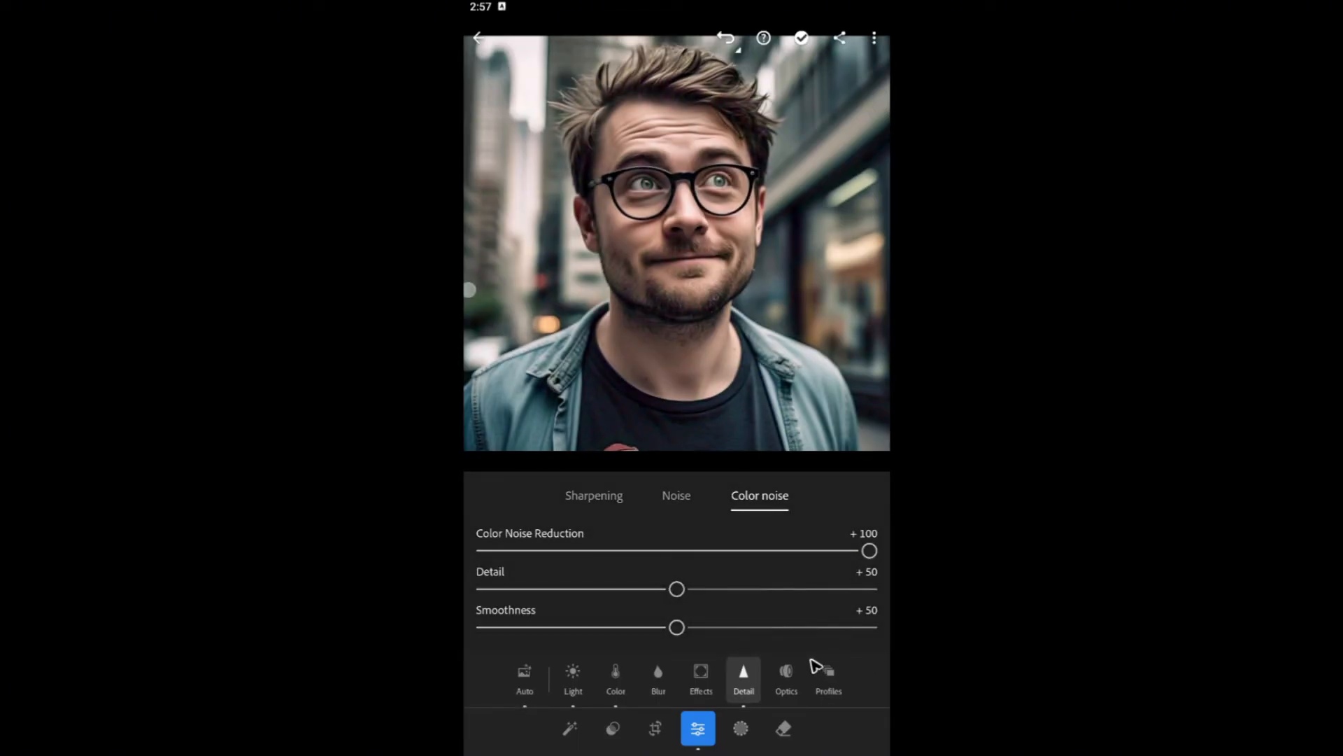
mouse_move(844, 43)
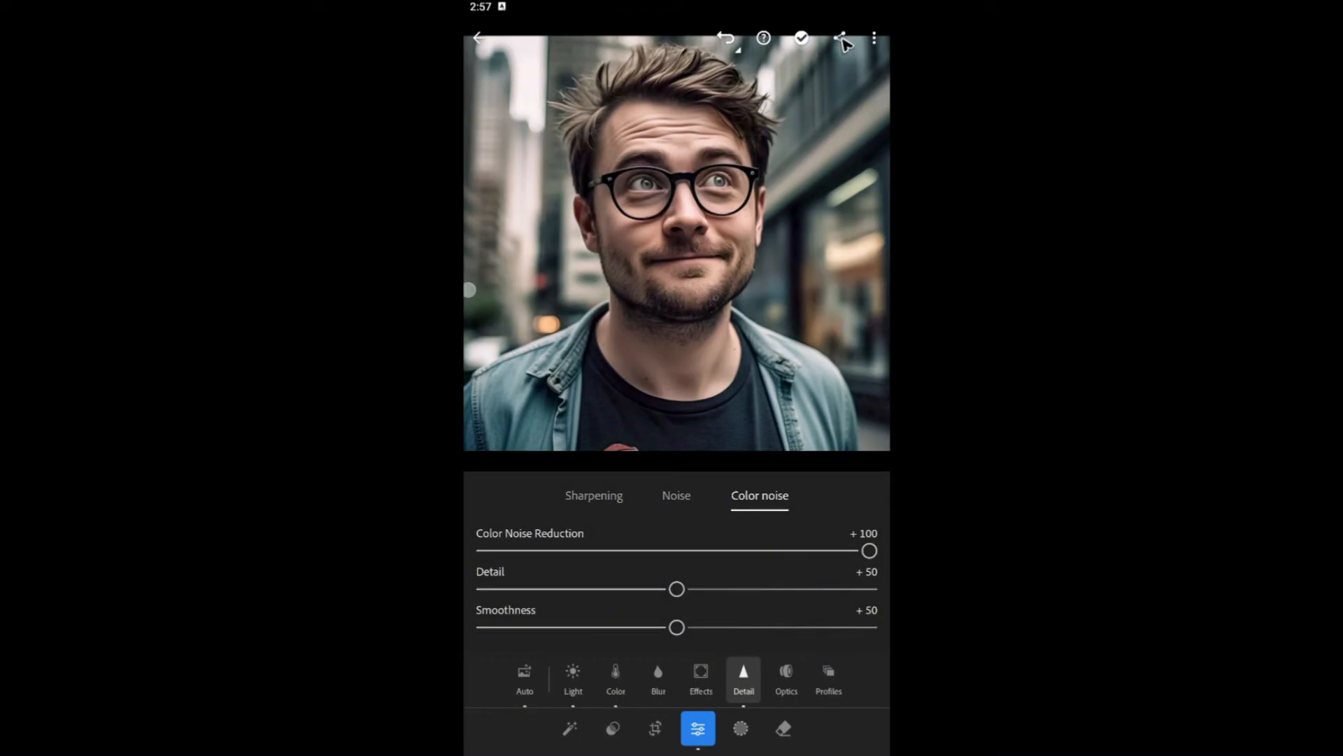
Bring up the custom 'Export as...' settings from the share menu
click(839, 38)
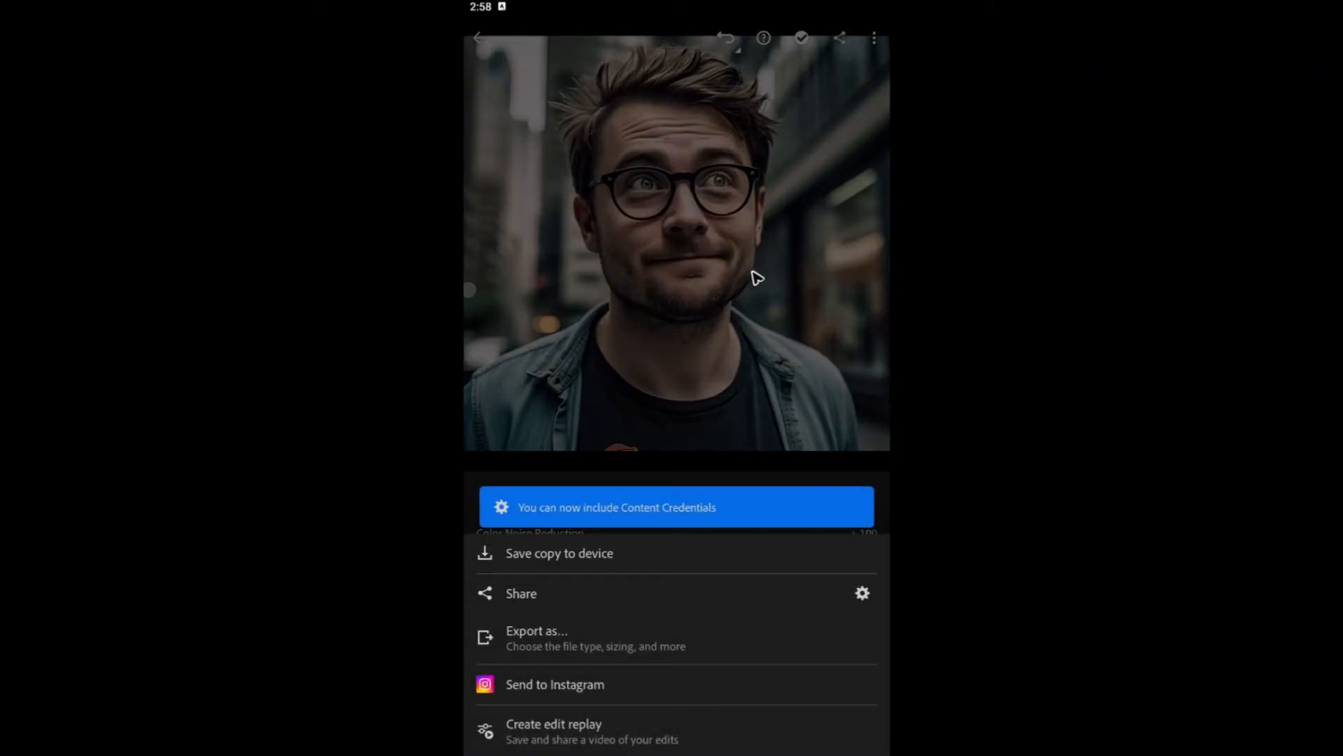
mouse_move(572, 569)
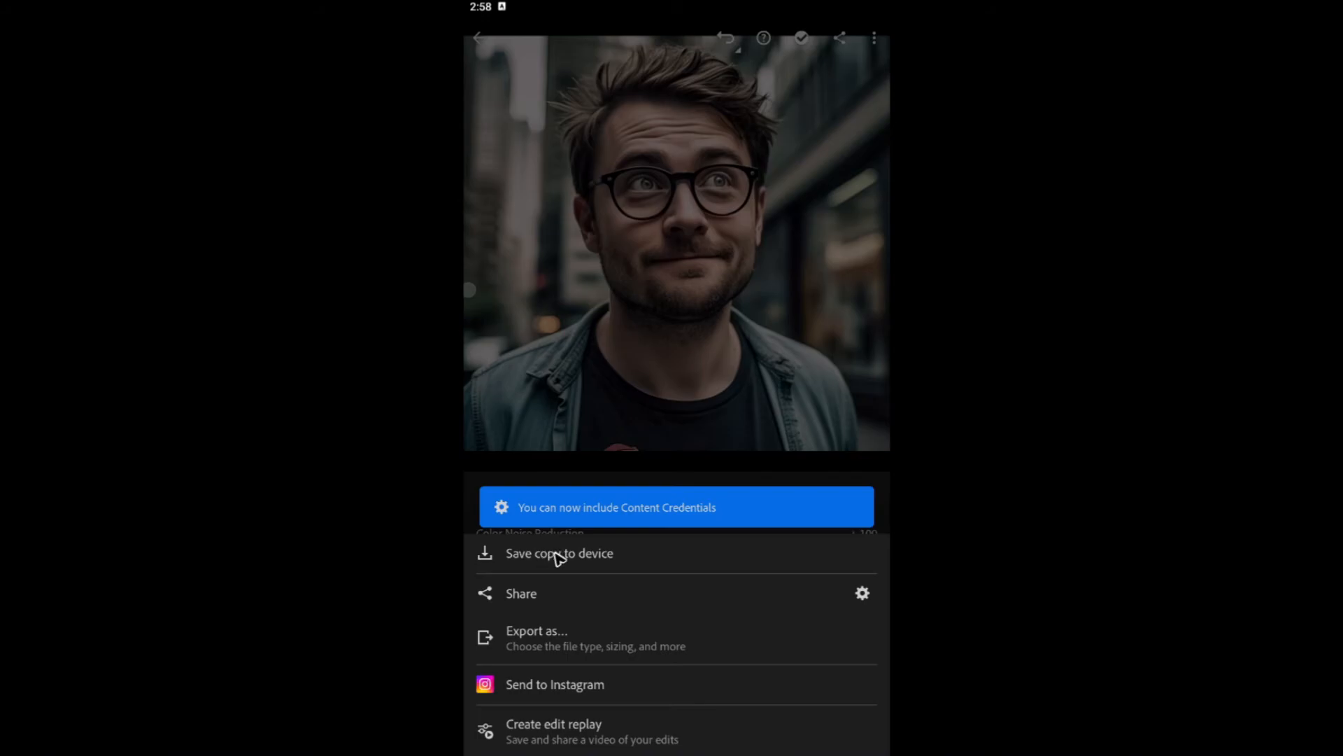
mouse_move(578, 649)
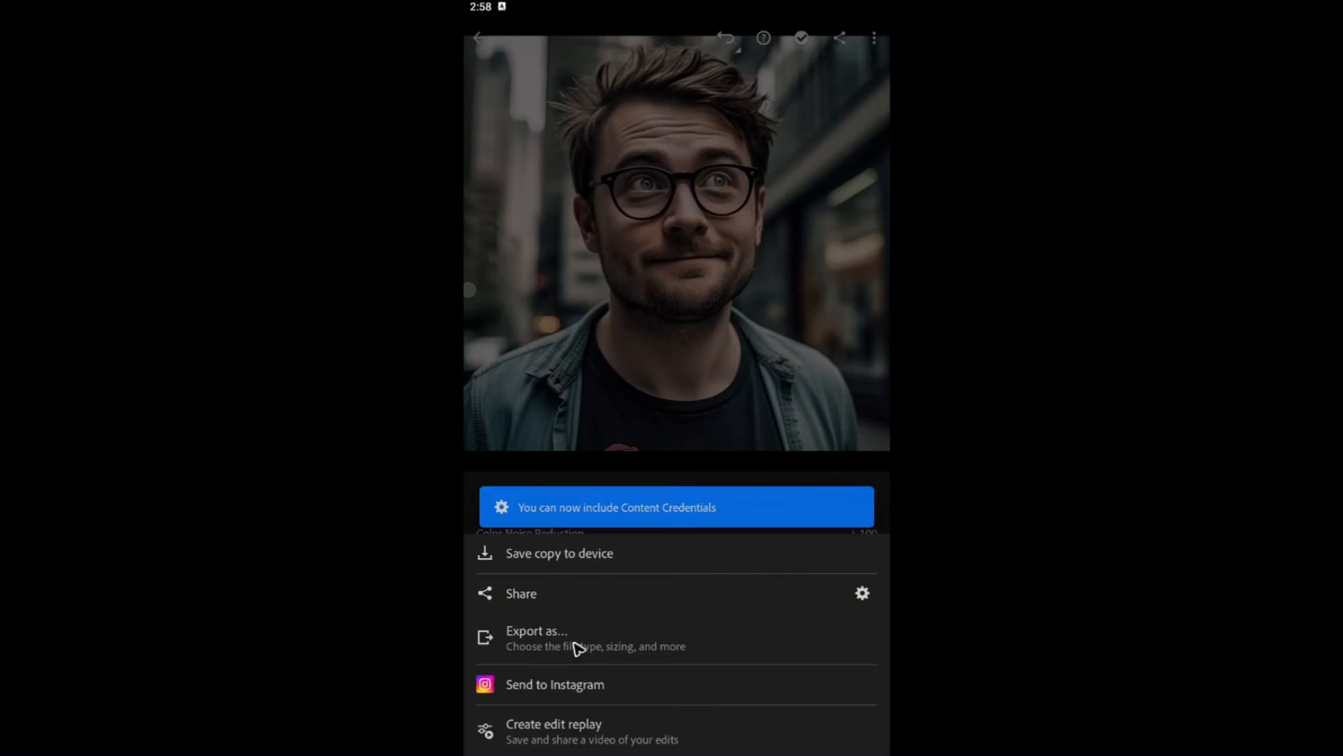
click(537, 638)
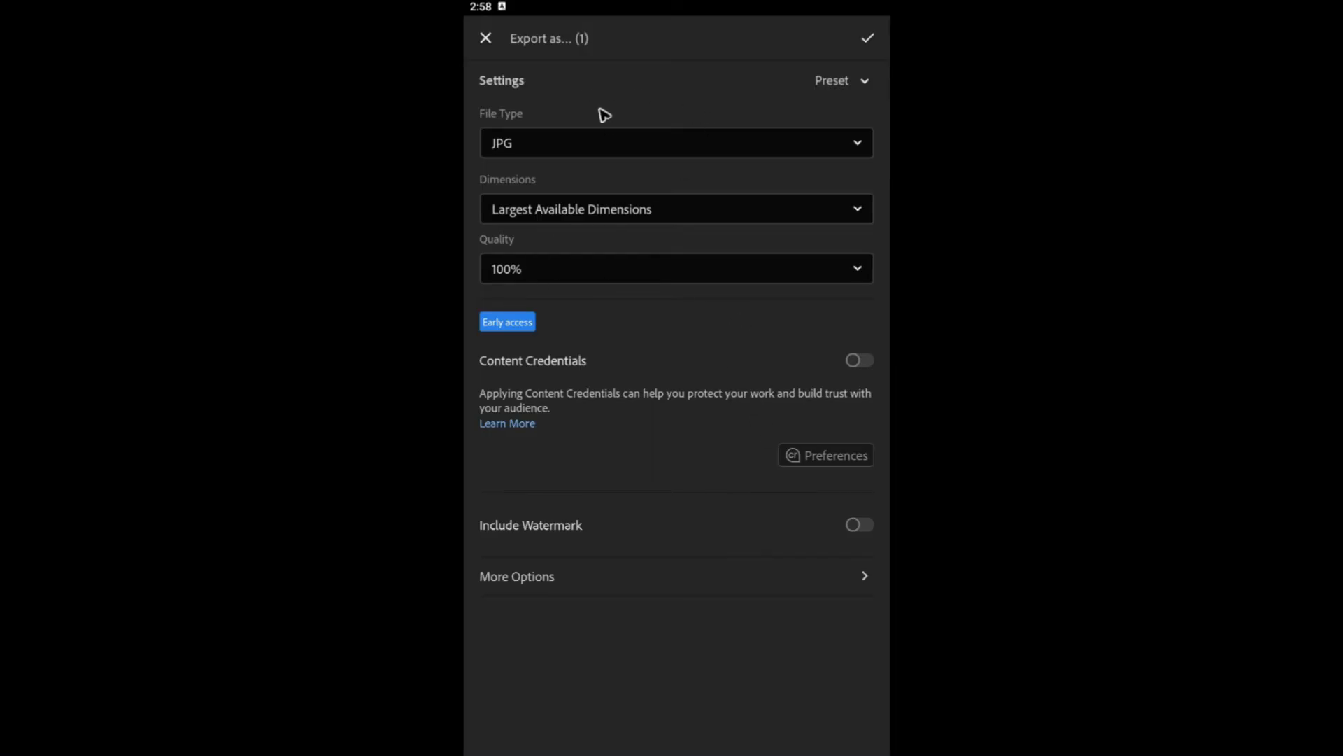
mouse_move(525, 144)
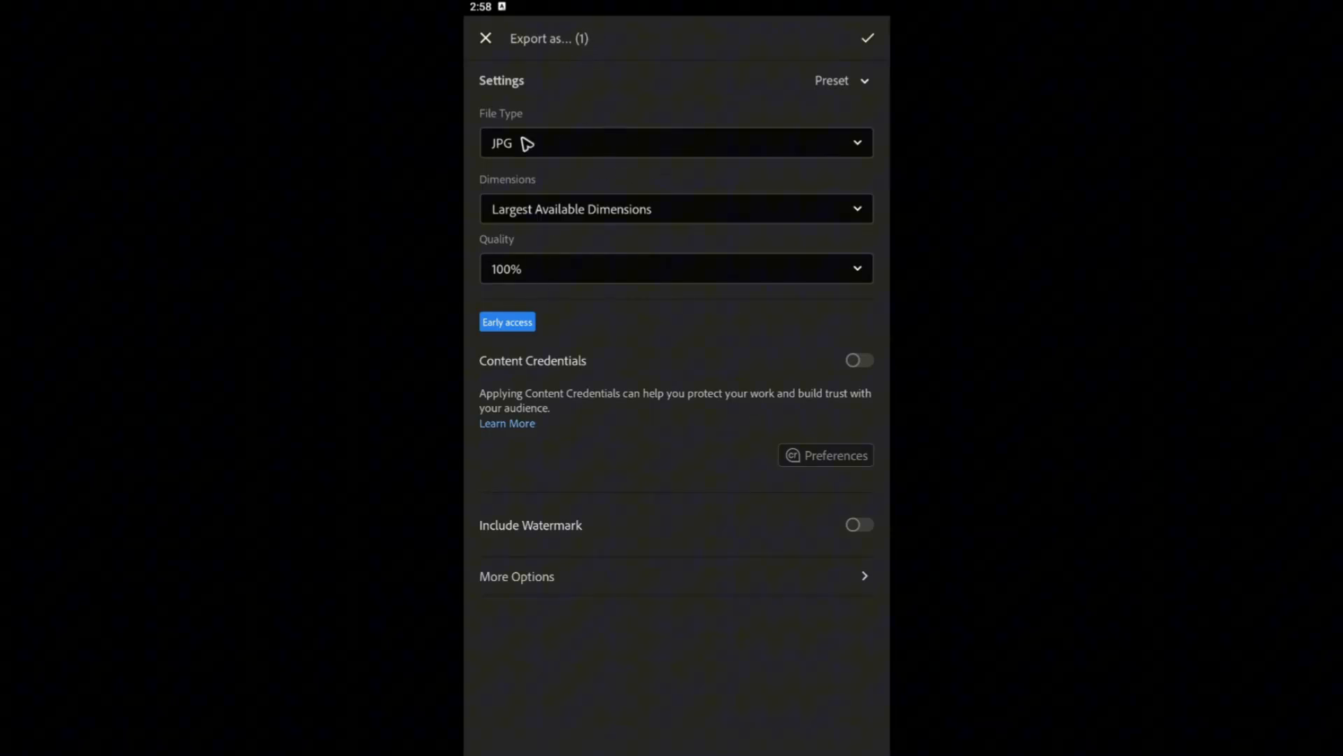
Confirm export as JPG at largest dimensions, 100% quality, full metadata and sRGB
click(675, 143)
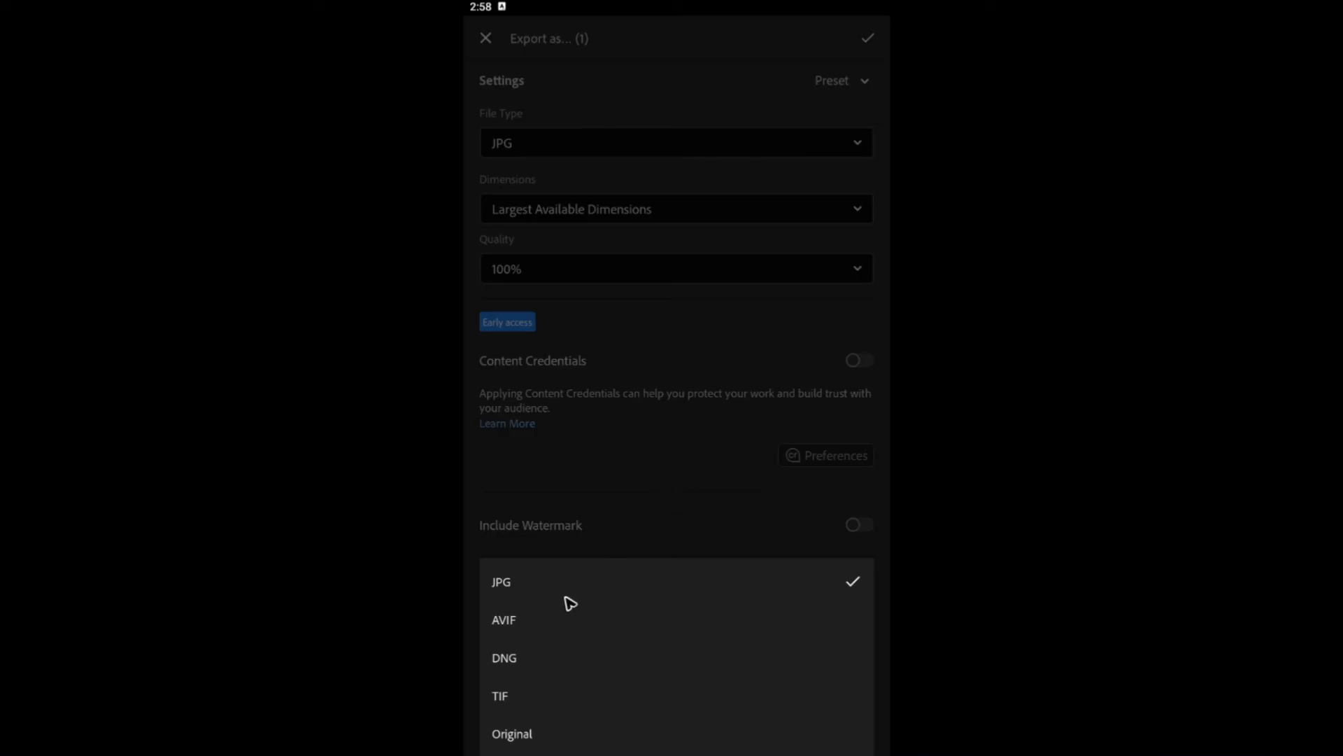
mouse_move(625, 675)
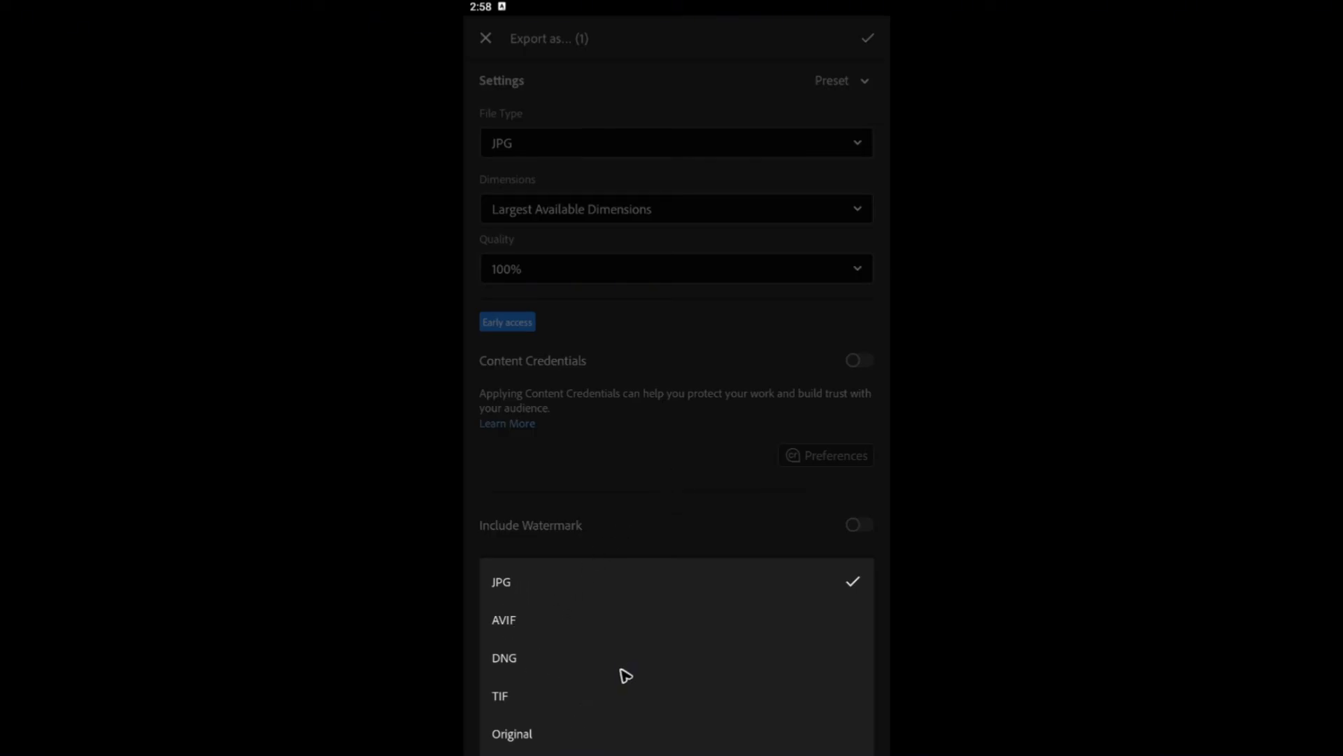
click(501, 581)
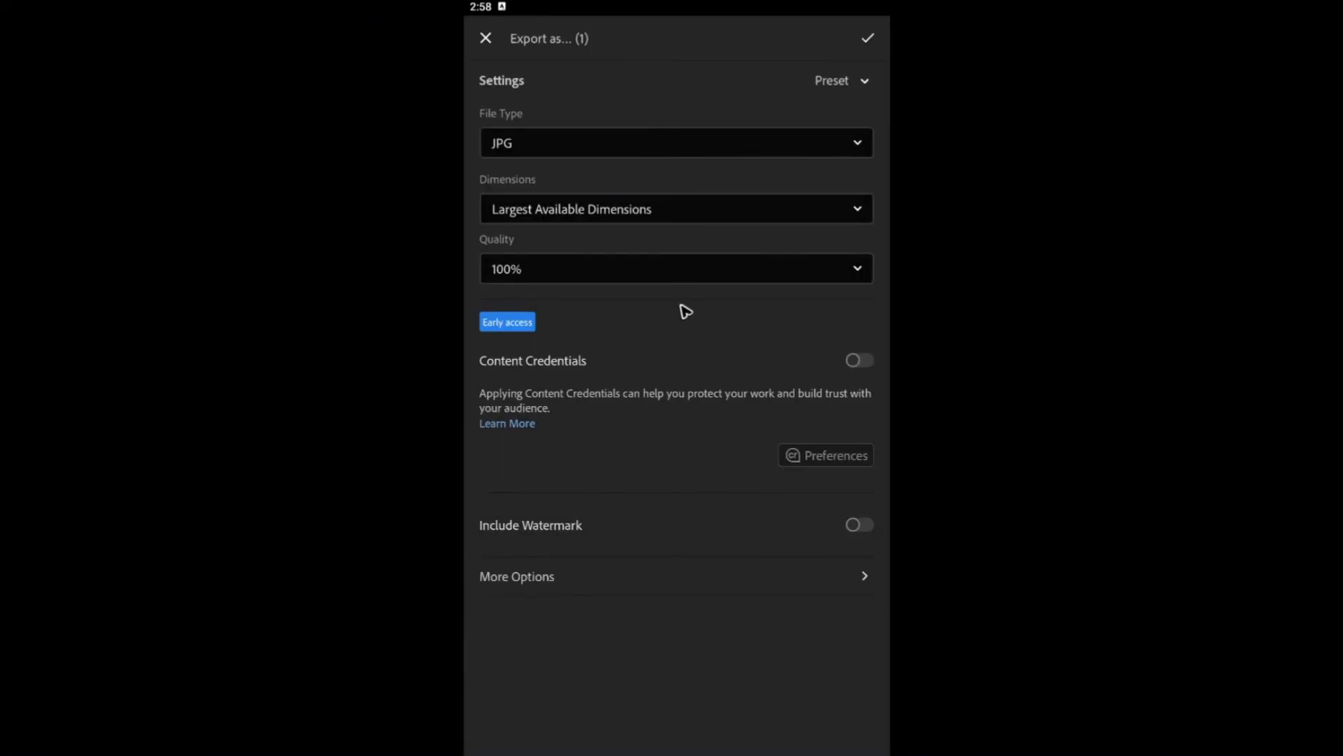
mouse_move(487, 225)
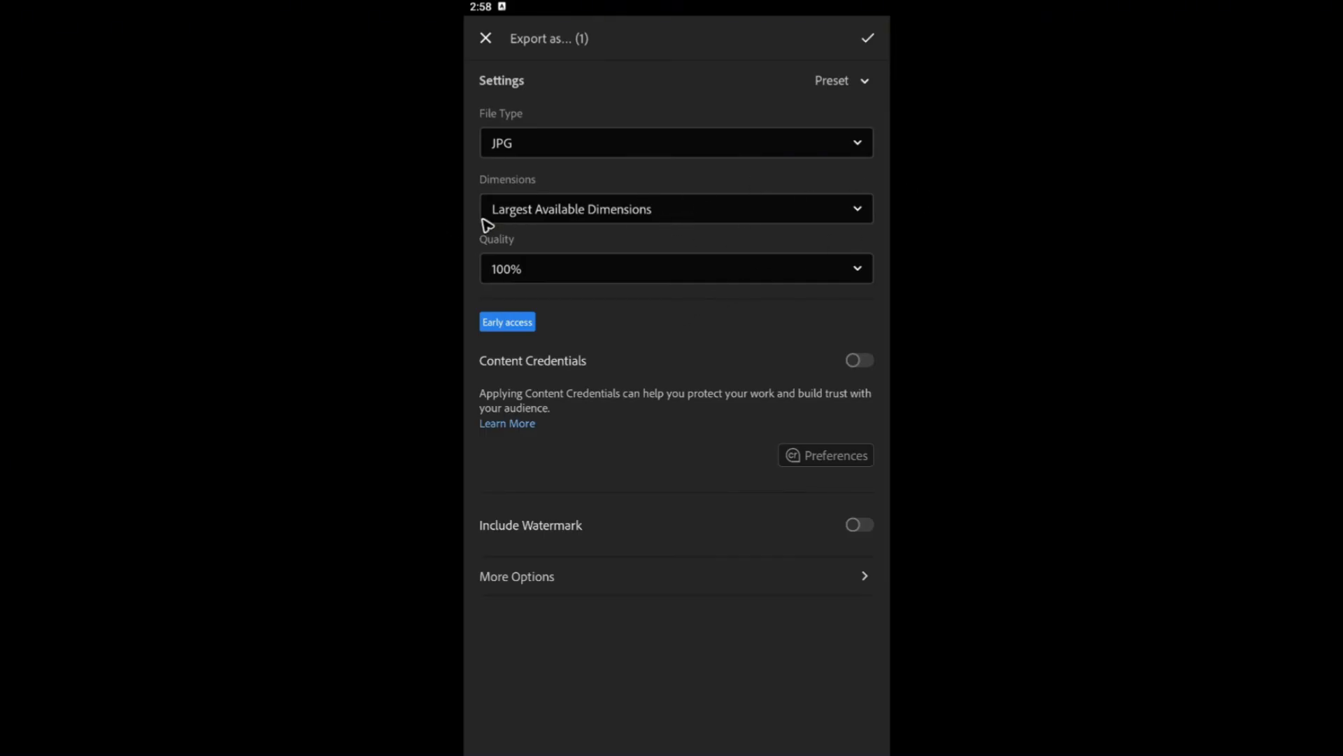
mouse_move(718, 219)
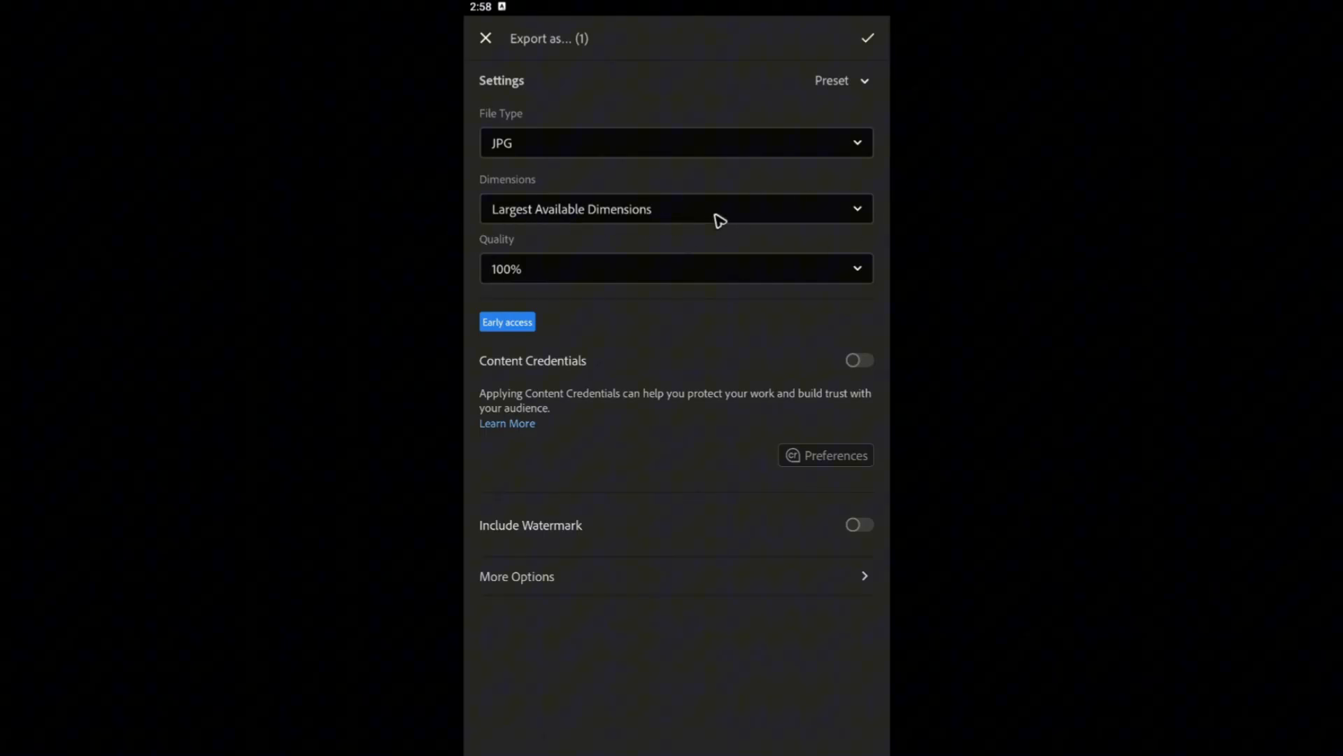
click(676, 268)
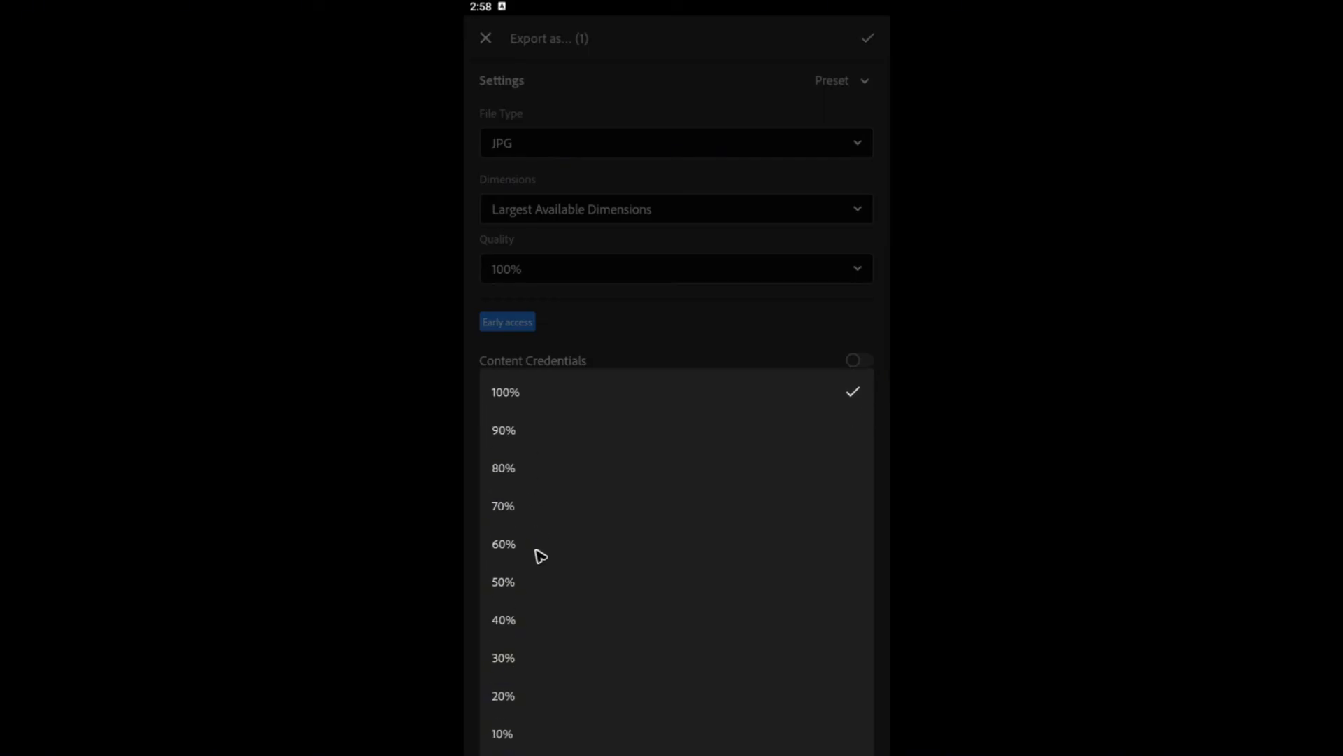
click(505, 392)
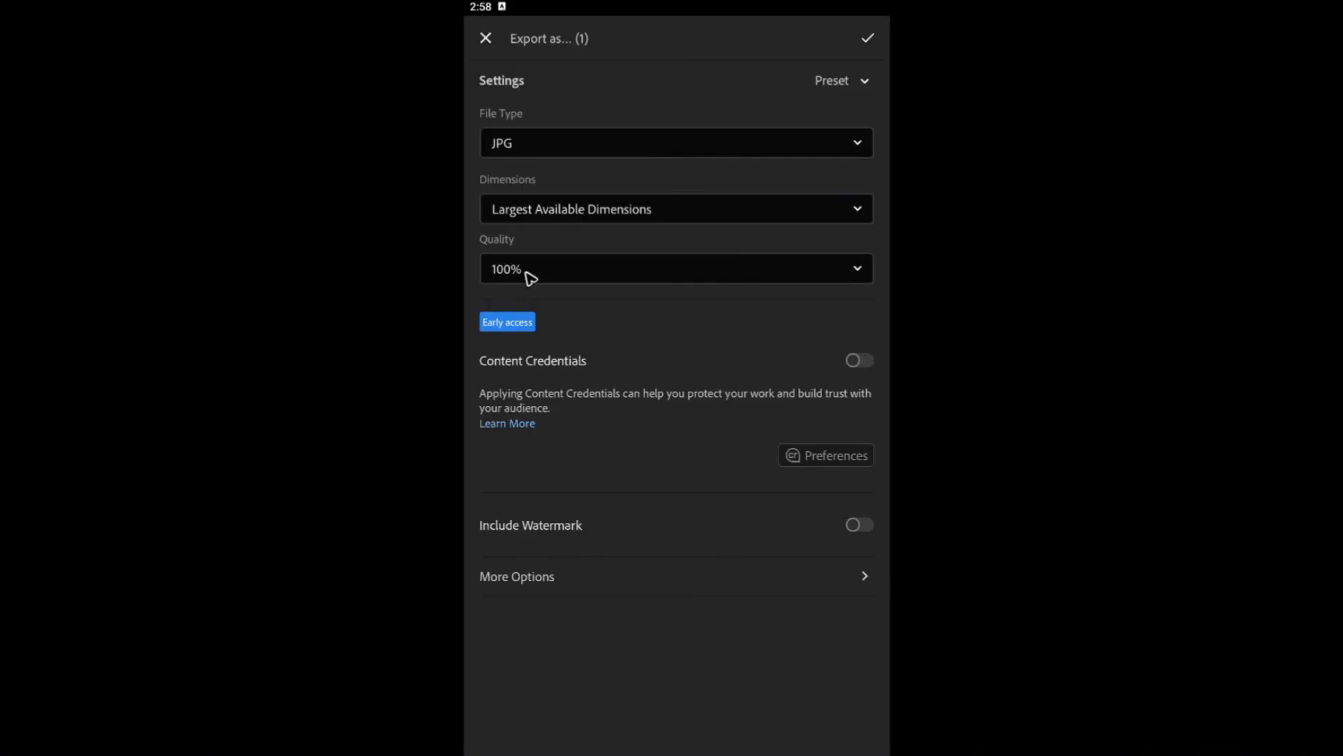
mouse_move(650, 371)
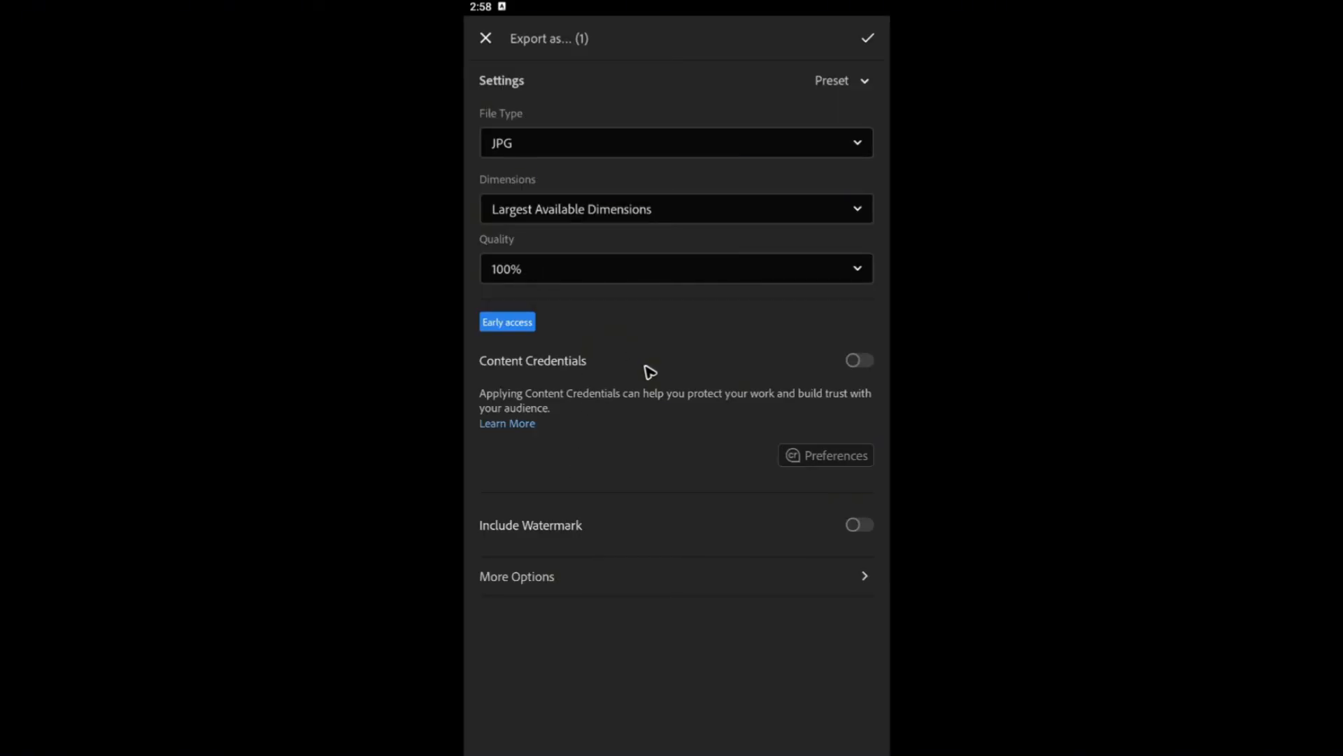
mouse_move(859, 523)
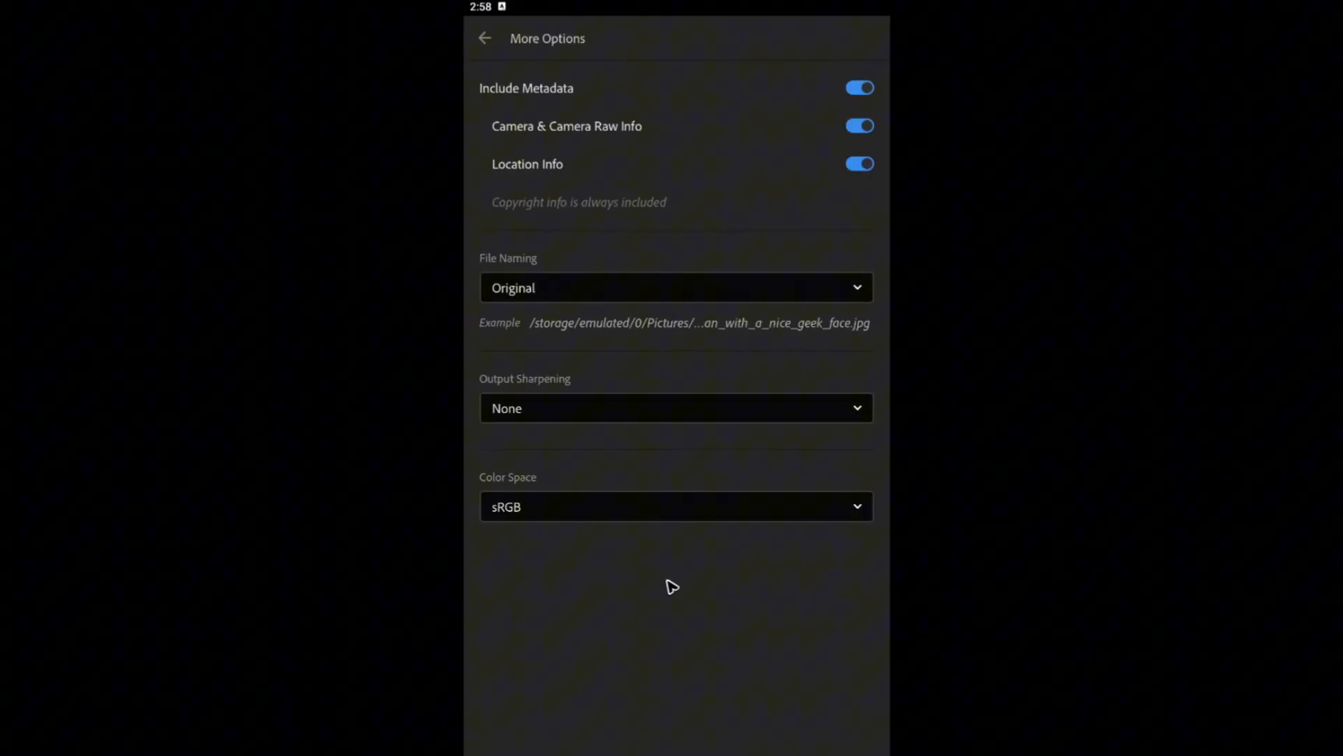
click(484, 38)
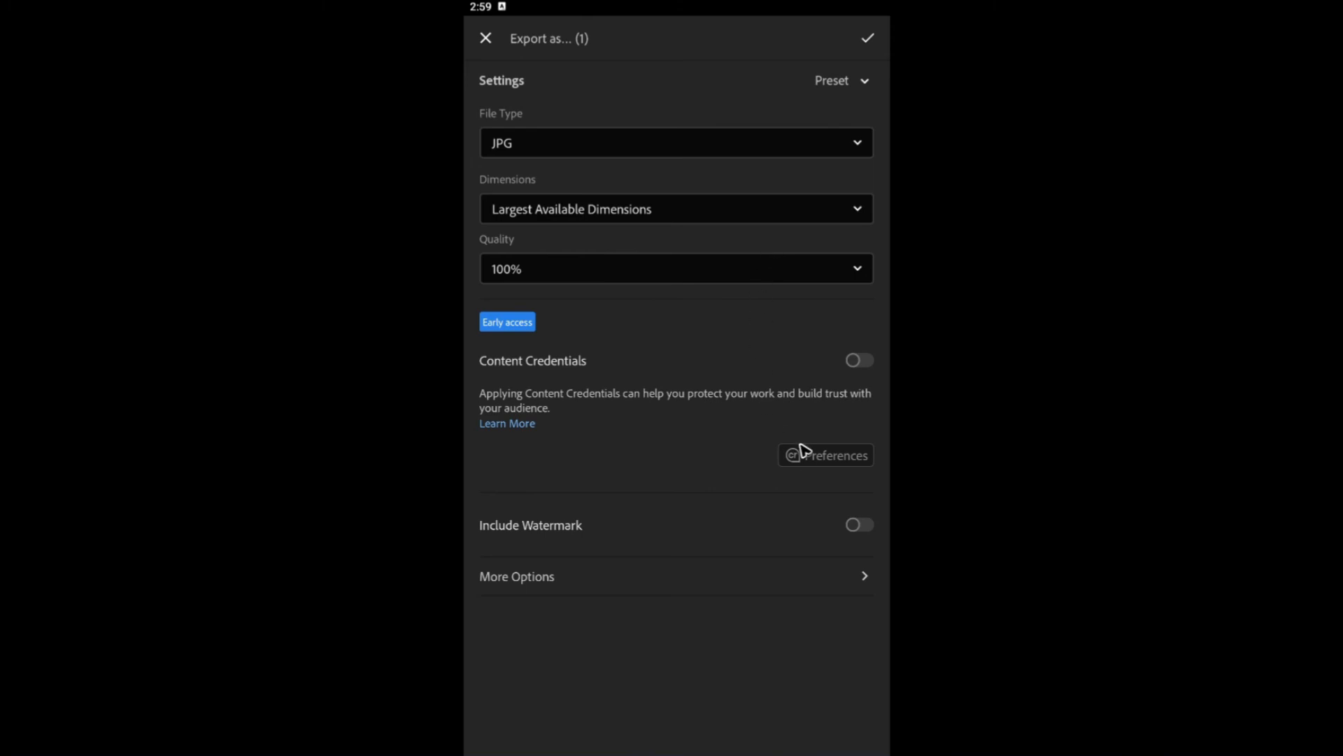
mouse_move(877, 43)
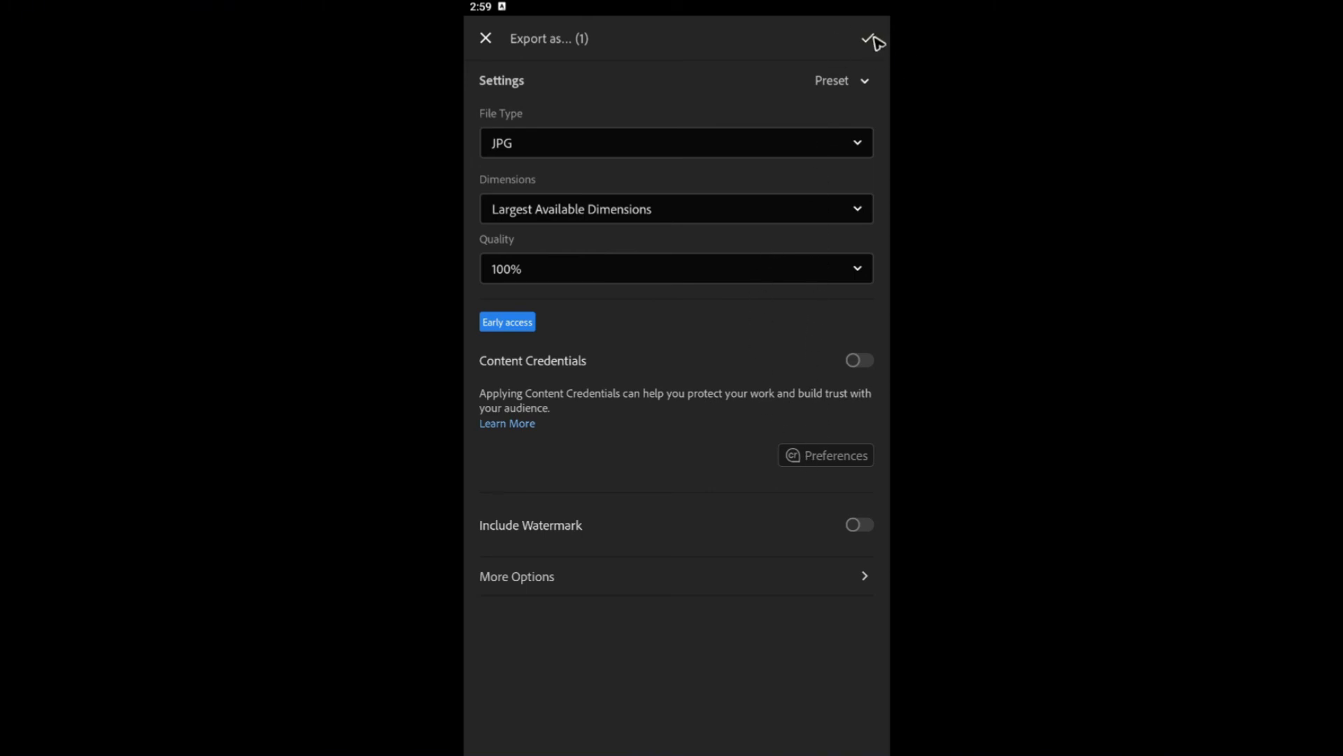
Export the copy to the device and view it in the device gallery
click(874, 38)
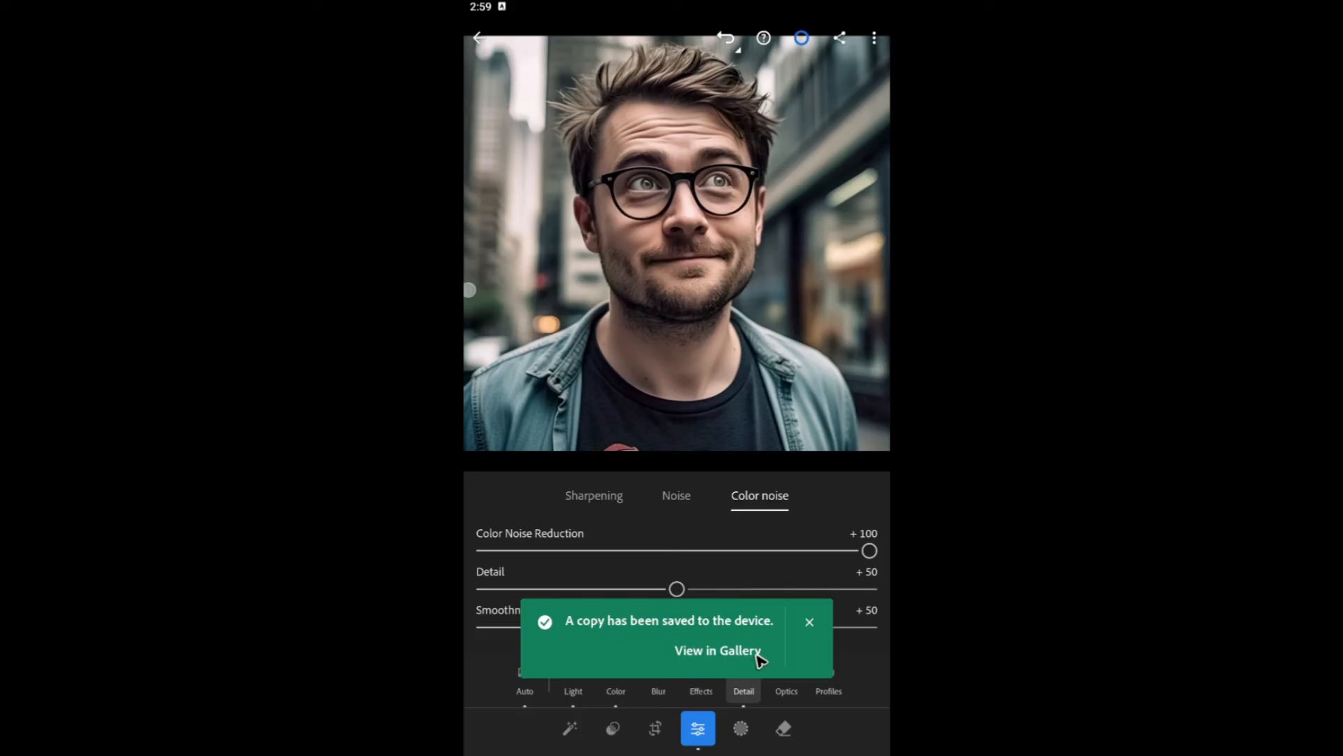
click(718, 650)
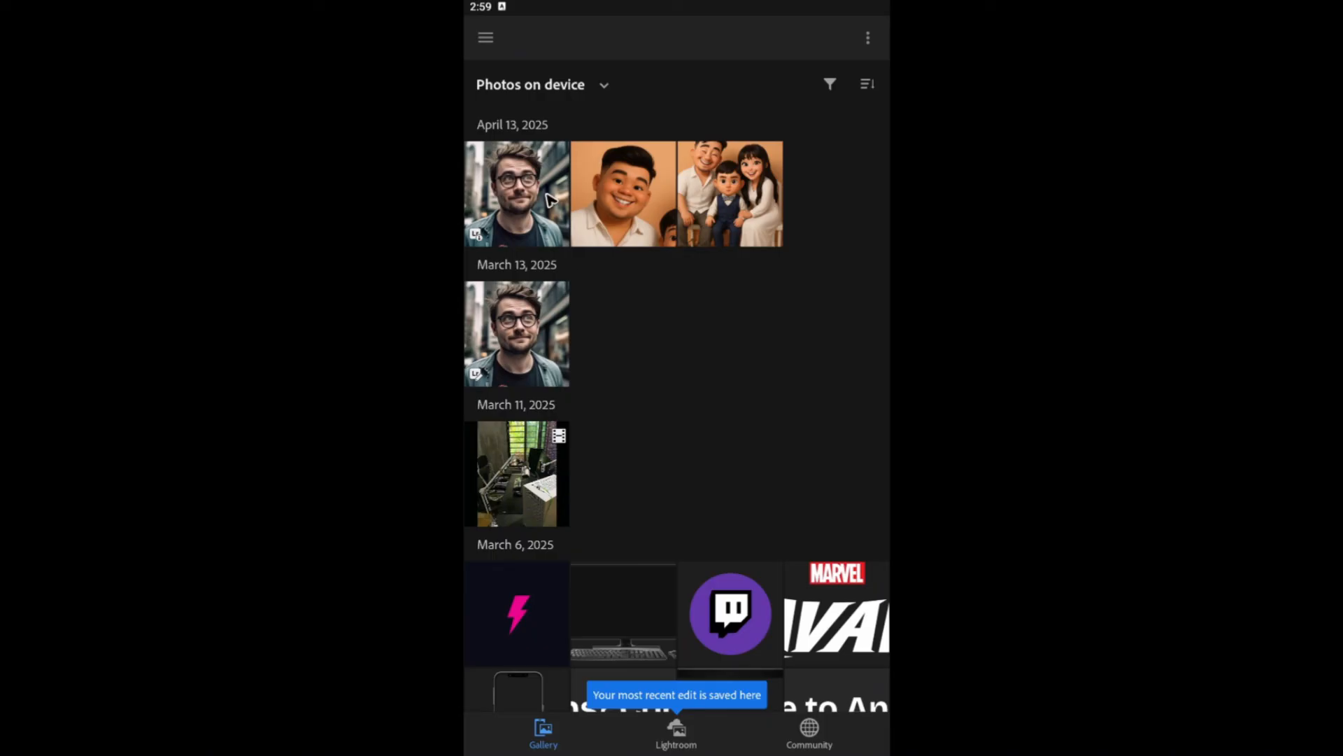
mouse_move(510, 216)
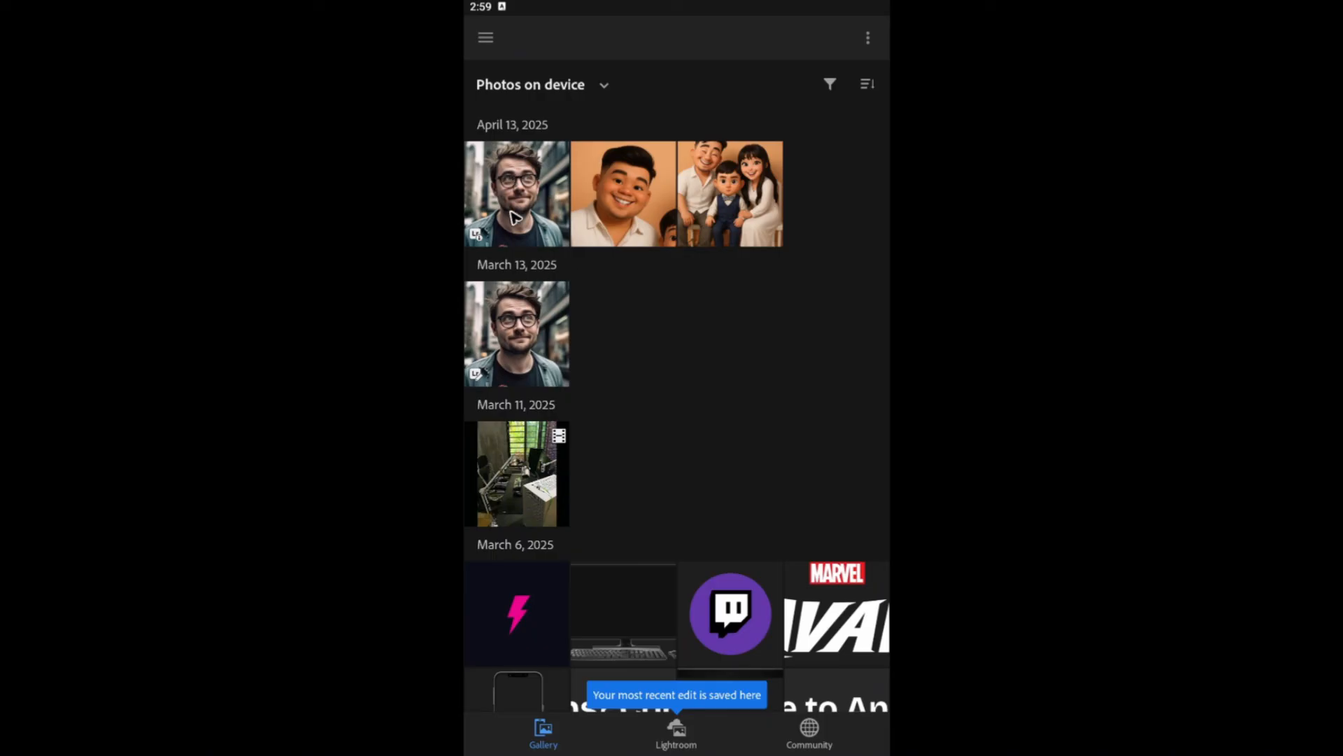
mouse_move(516, 249)
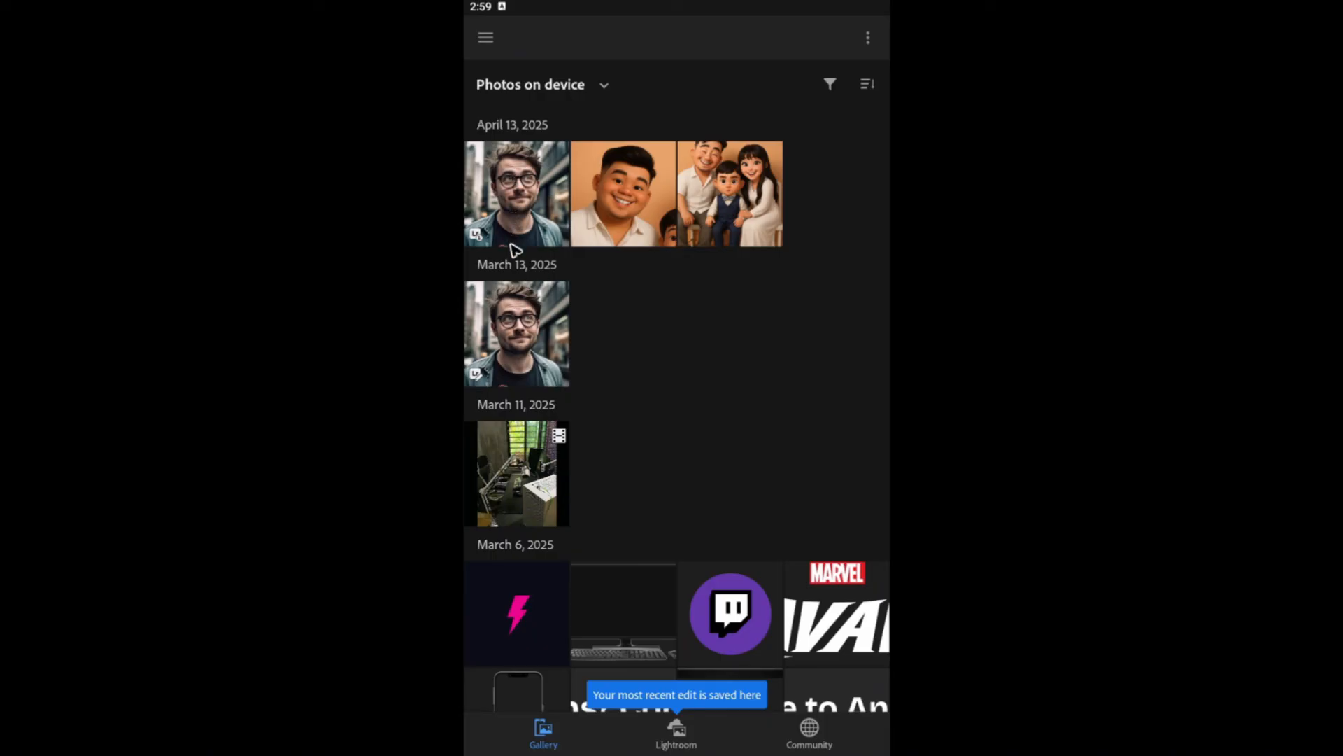
mouse_move(514, 282)
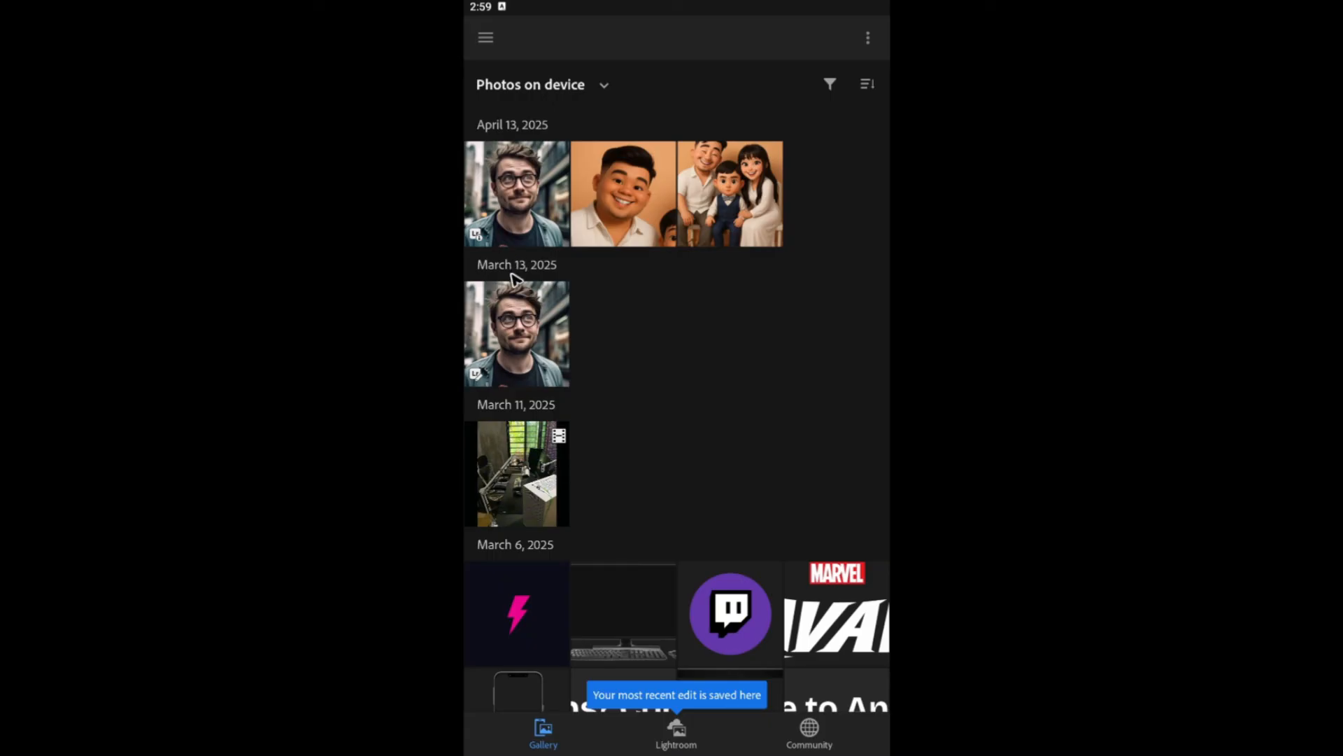
mouse_move(702, 364)
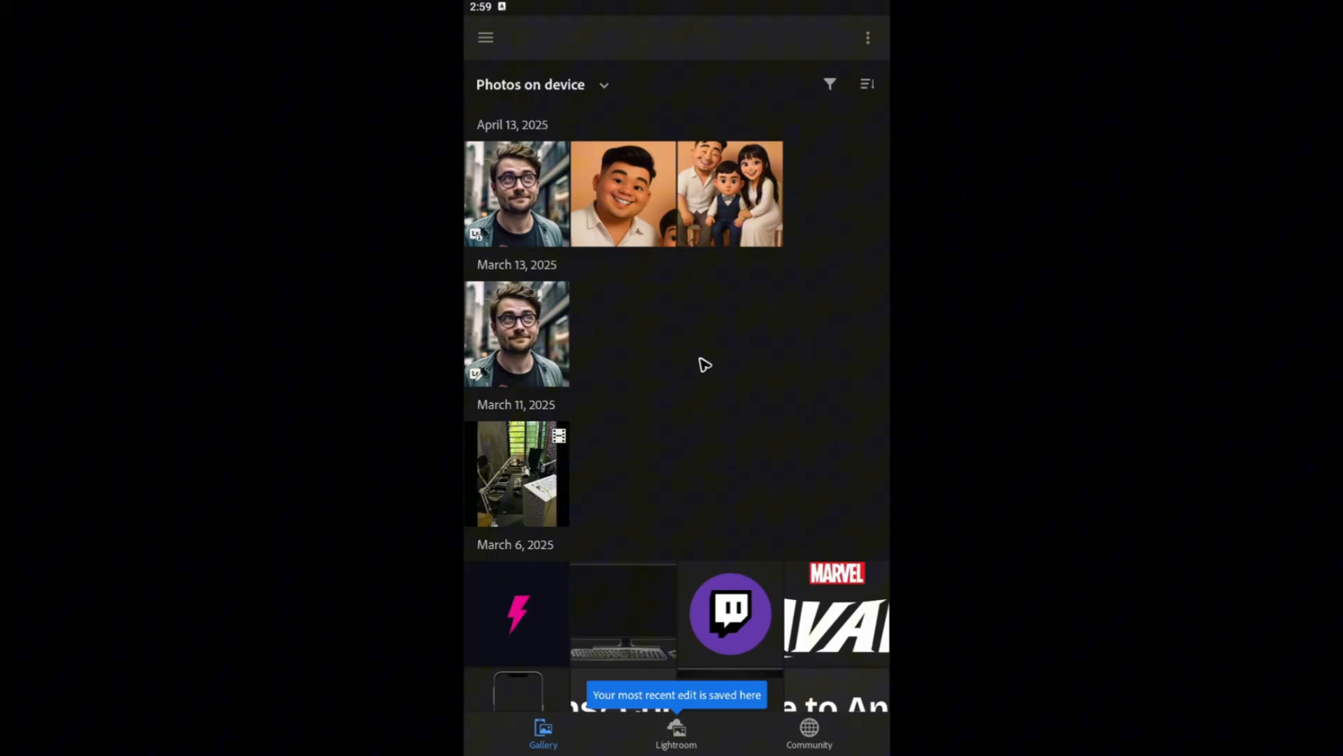